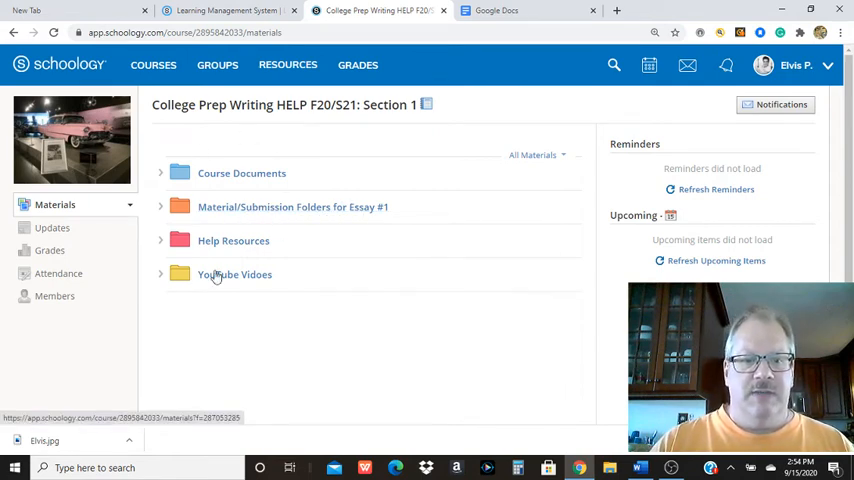
pyautogui.moveTo(305, 210)
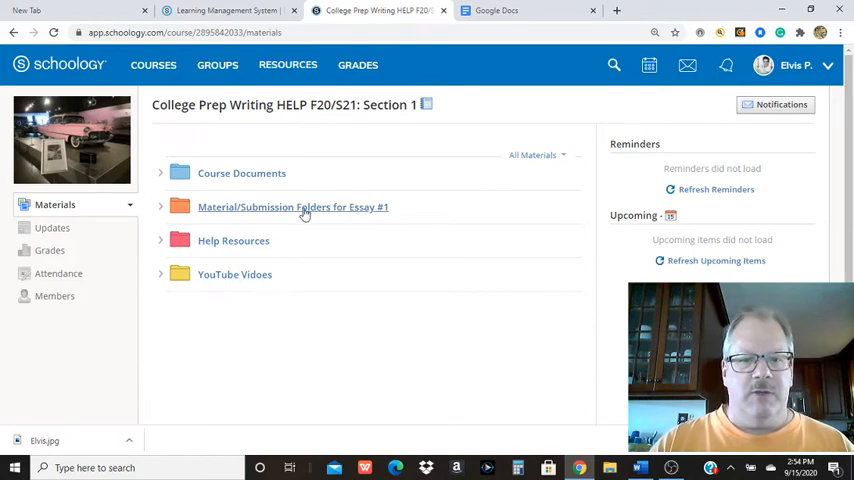
# Open the 'Material/Submission Folders for Essay #1' folder and its Reflection #1 PDF
pyautogui.click(293, 207)
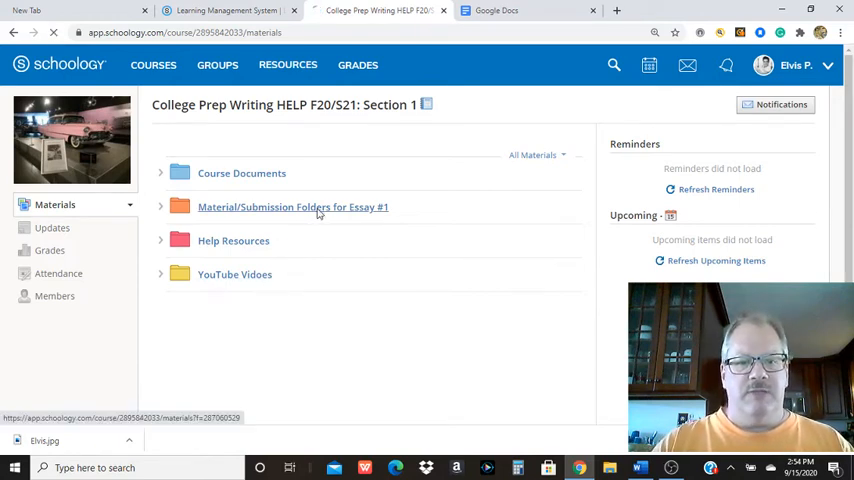
pyautogui.click(292, 207)
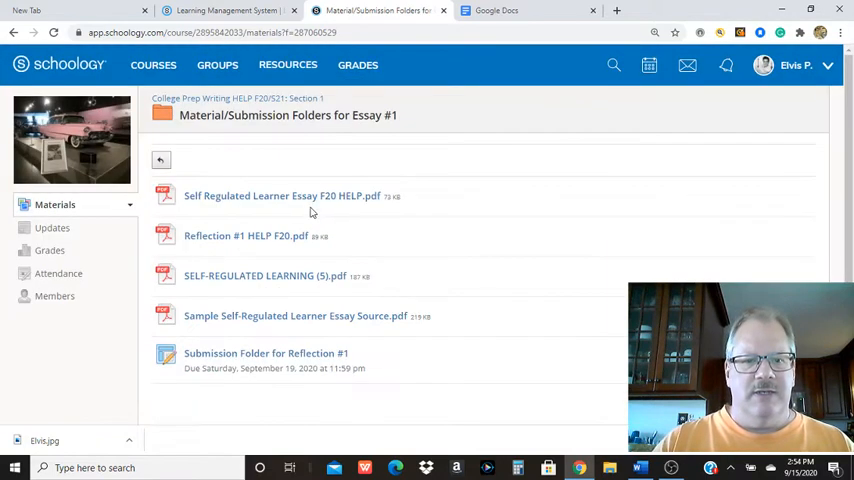
pyautogui.click(246, 235)
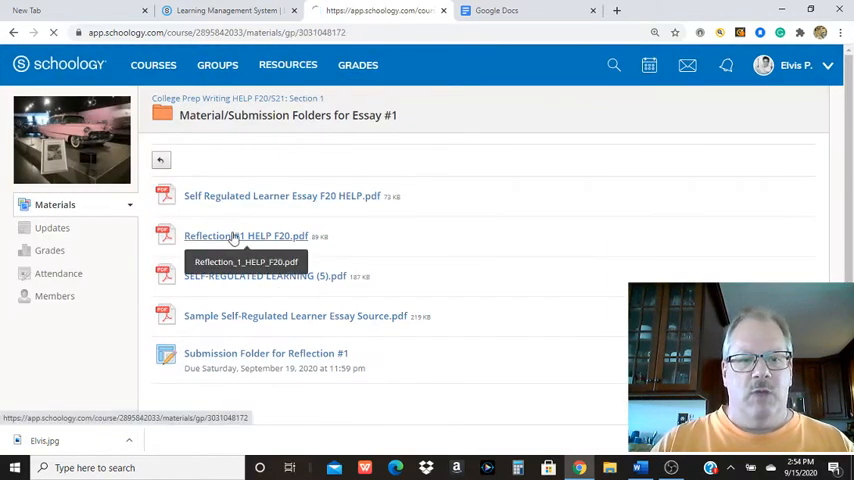
# Open Reflection #1 HELP F20.pdf and read its Material to Review, Assignment and Guidelines sections
pyautogui.click(246, 235)
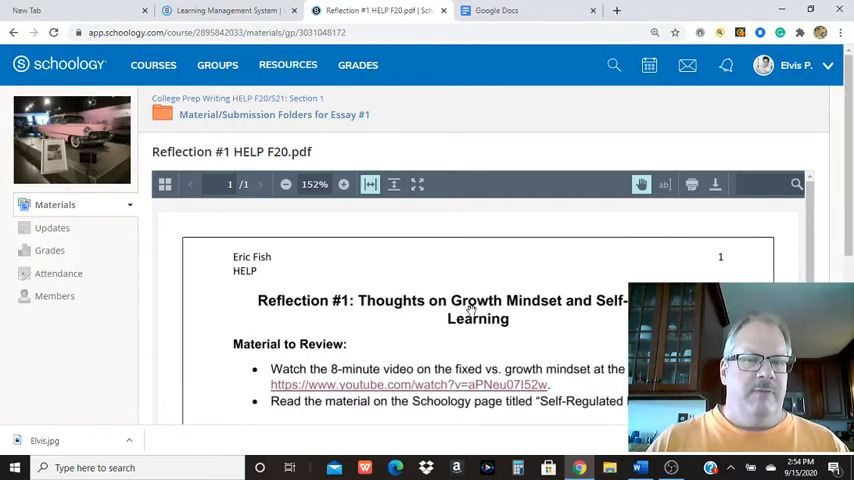
pyautogui.scroll(-3)
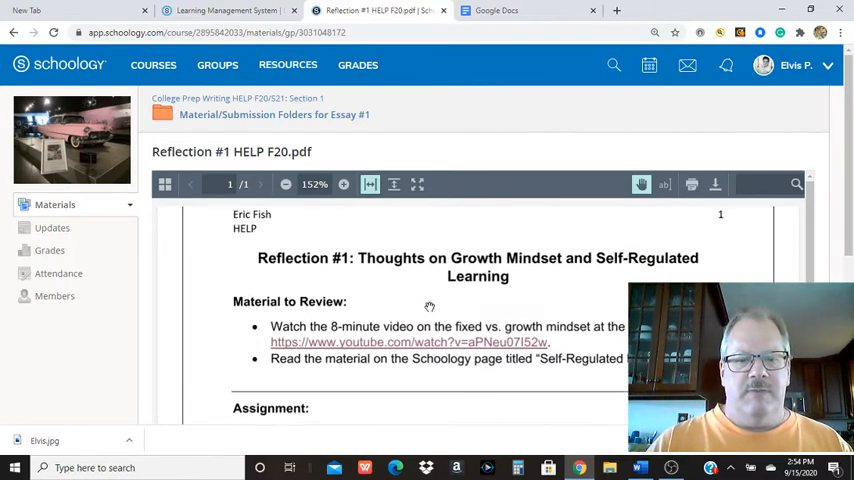
pyautogui.scroll(-3)
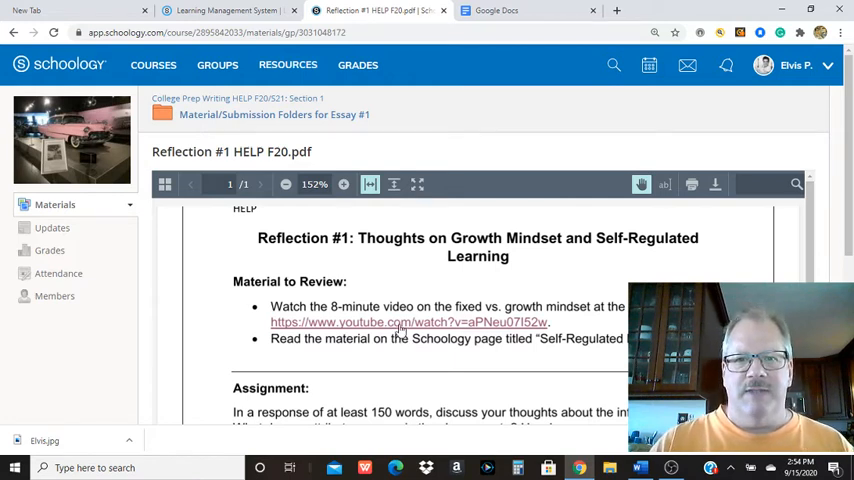
pyautogui.moveTo(385, 351)
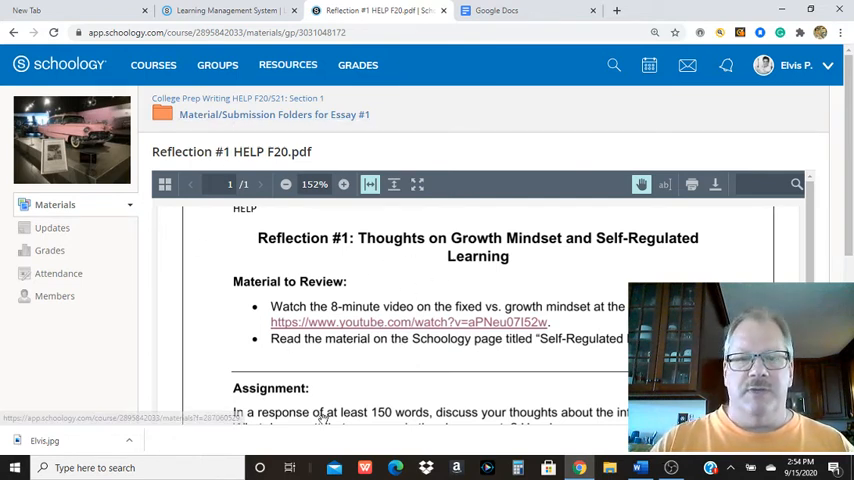
pyautogui.scroll(-3)
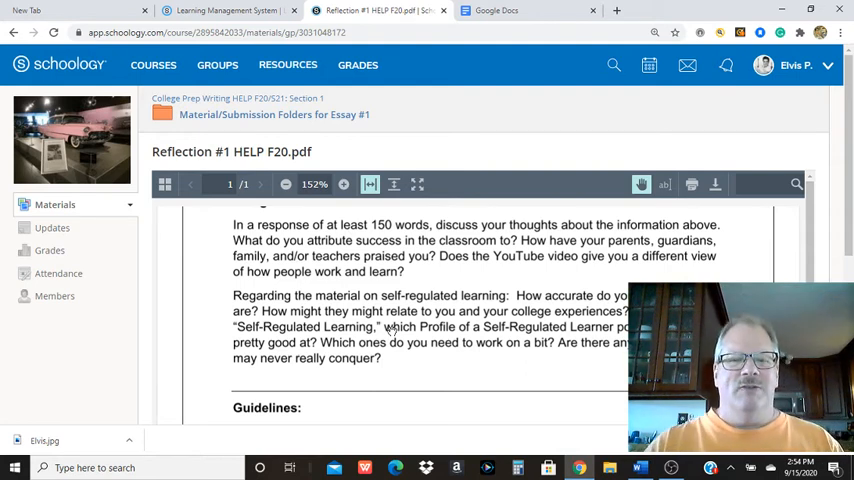
pyautogui.scroll(-3)
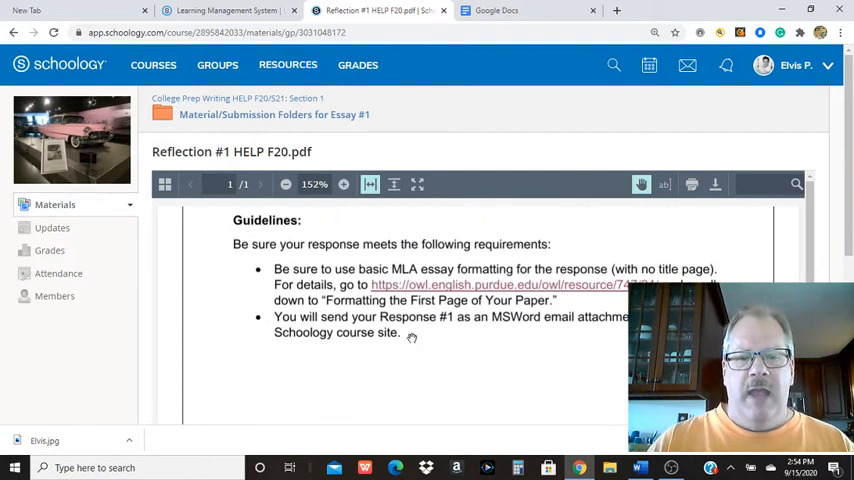
pyautogui.moveTo(470, 351)
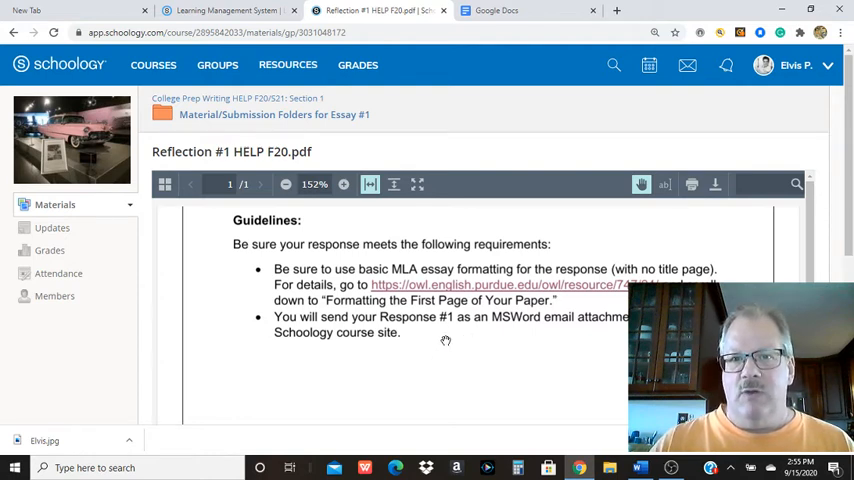
pyautogui.moveTo(291, 336)
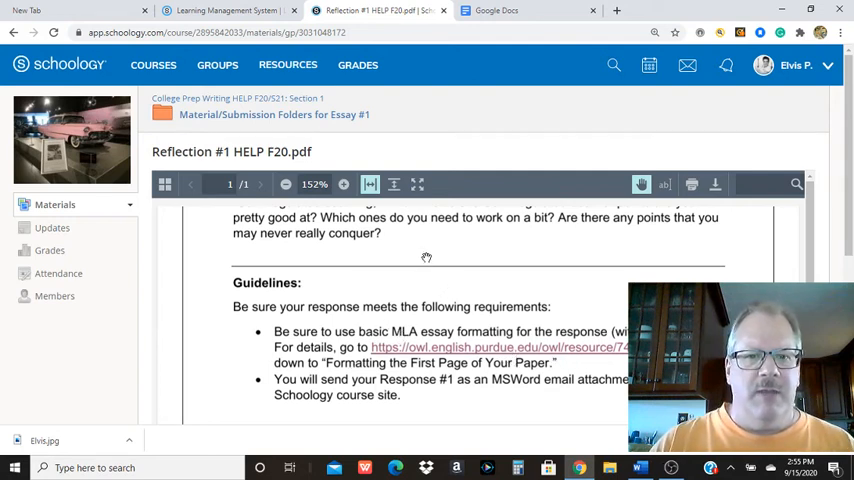
pyautogui.moveTo(385, 217)
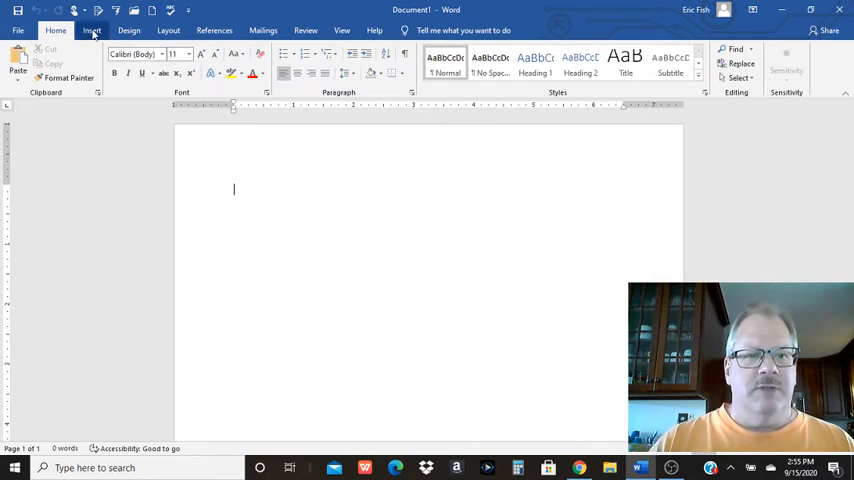
# Add a Plain Number 3 top-right header reading 'Presley 1', then close the header
pyautogui.click(96, 17)
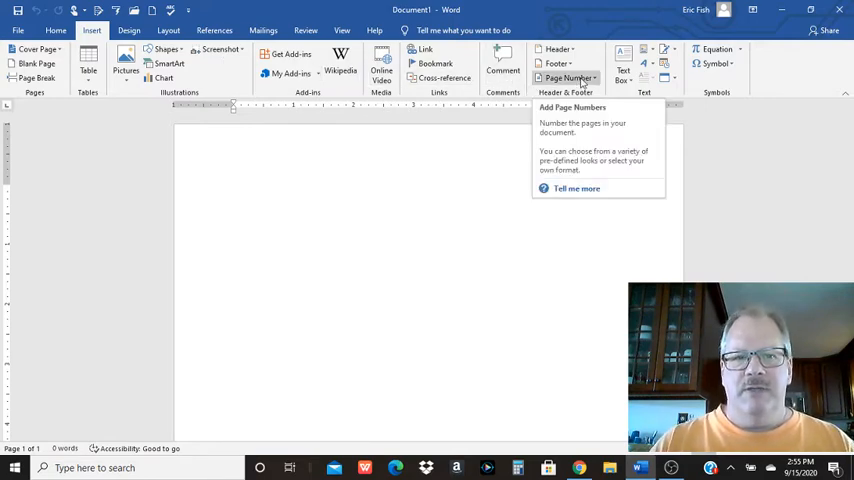
pyautogui.click(570, 78)
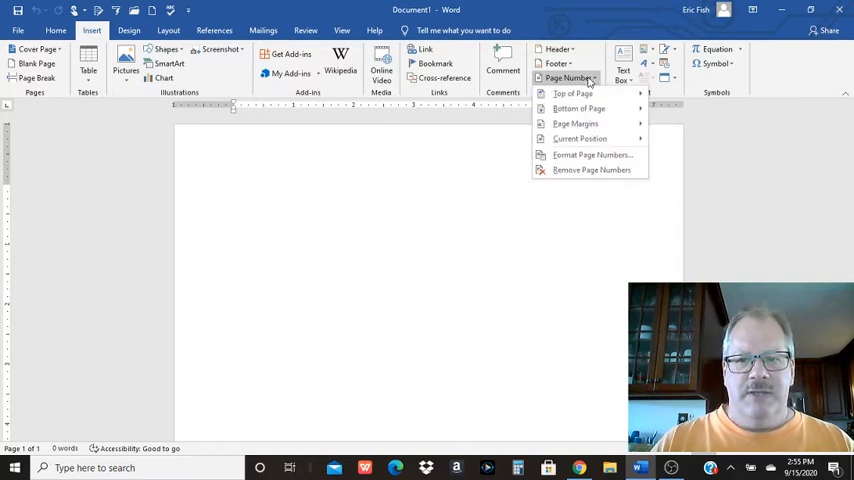
pyautogui.moveTo(582, 93)
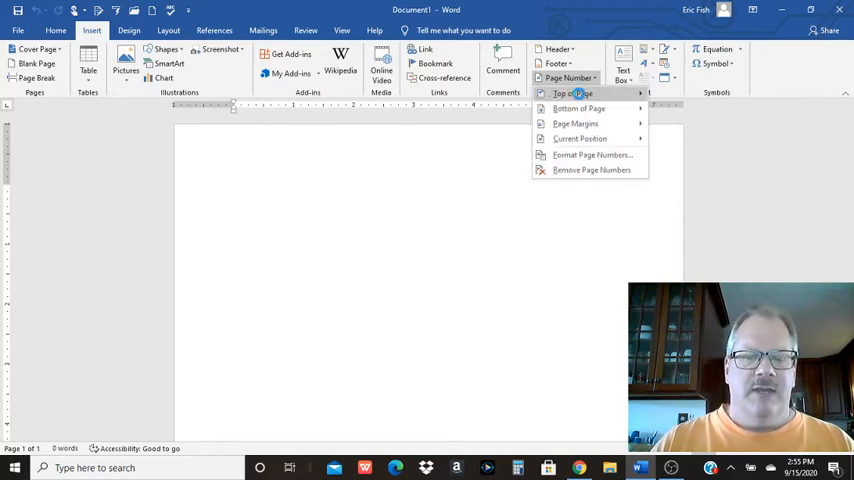
pyautogui.click(576, 93)
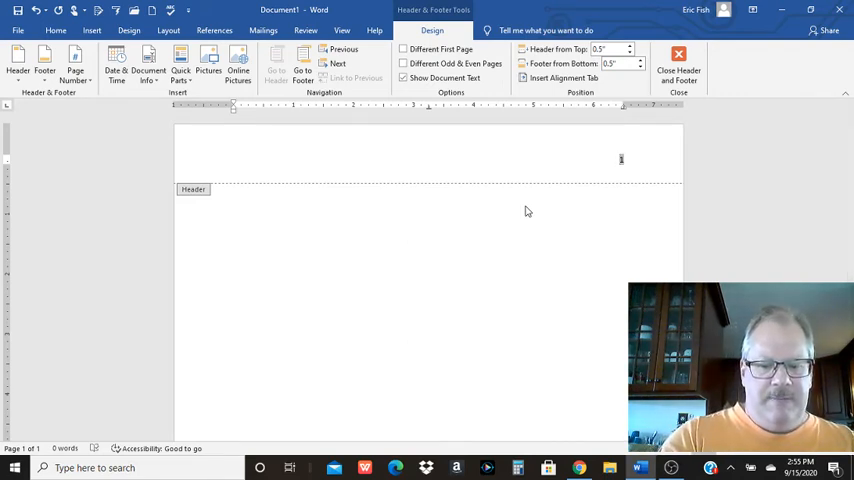
pyautogui.write('Presley')
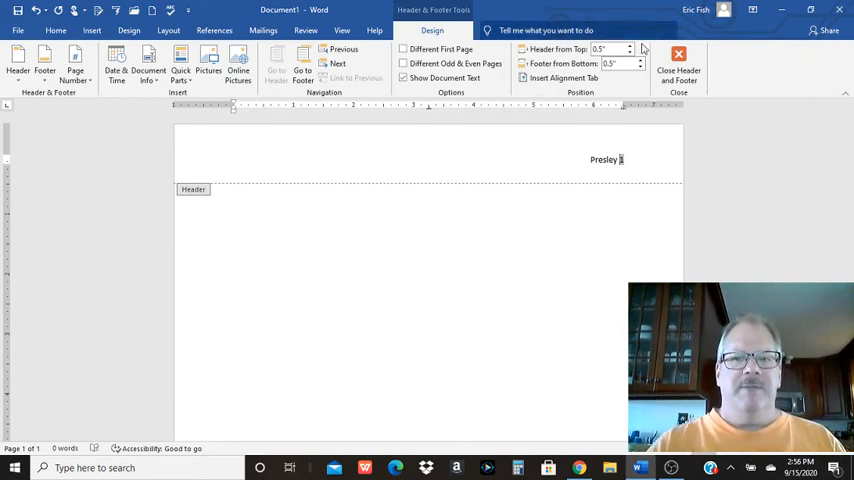
pyautogui.moveTo(678, 58)
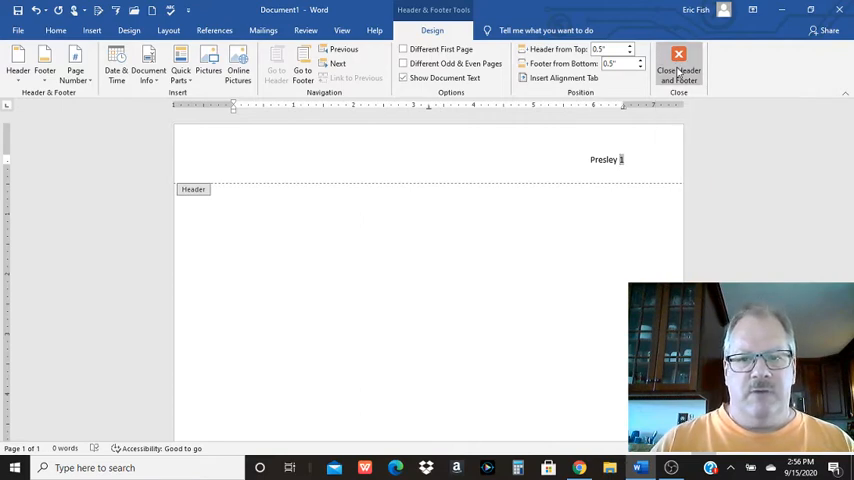
pyautogui.click(673, 57)
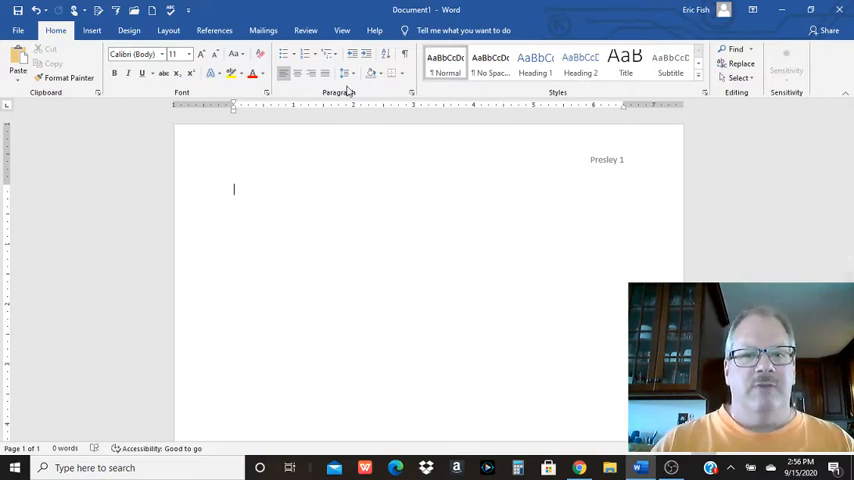
# Type the first heading lines: 'Elvis Presley' and the instructor name 'Eric F'
pyautogui.click(346, 72)
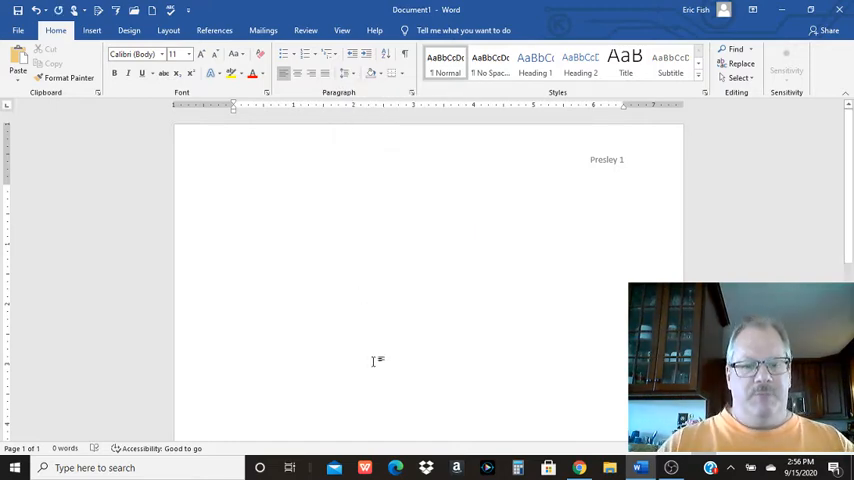
pyautogui.write('Elvis Presley')
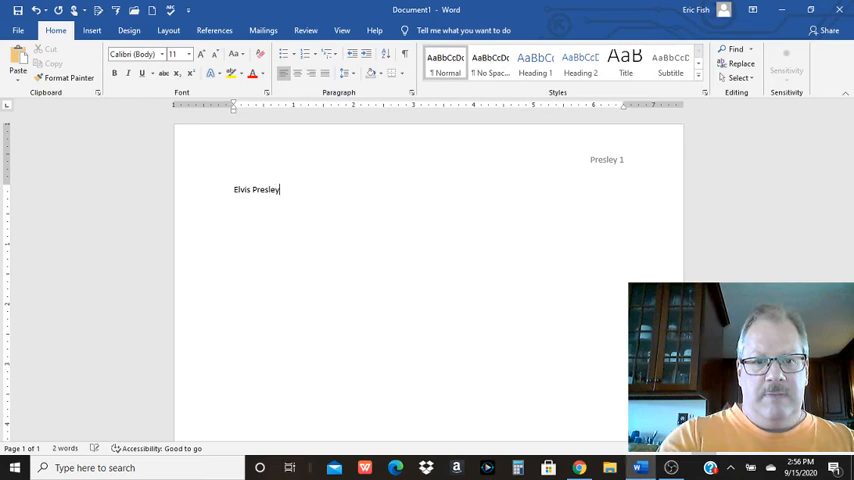
pyautogui.write('ERic')
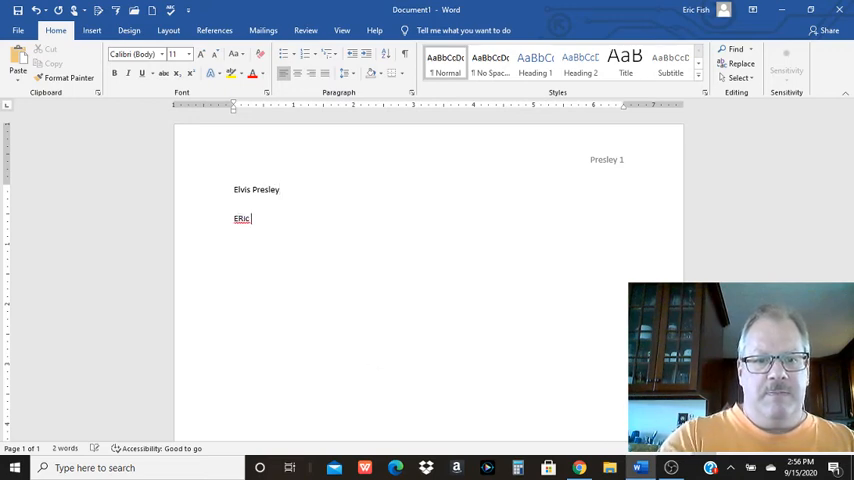
pyautogui.write('Eric Fish')
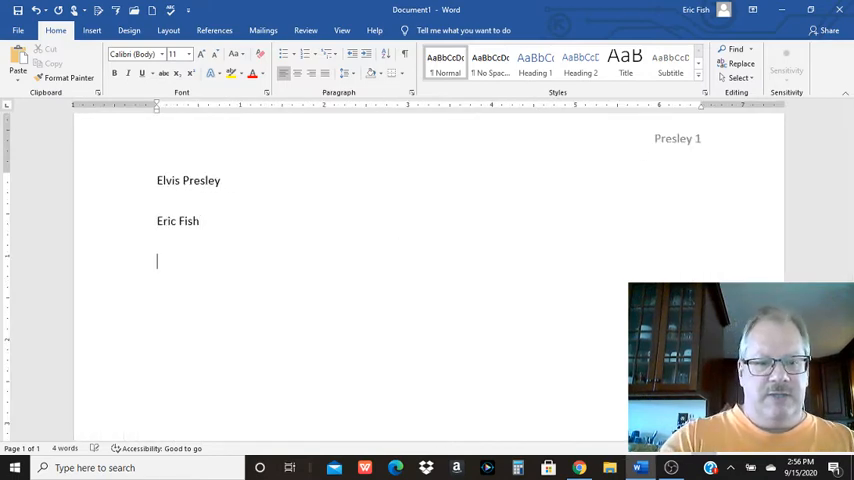
pyautogui.write('EN')
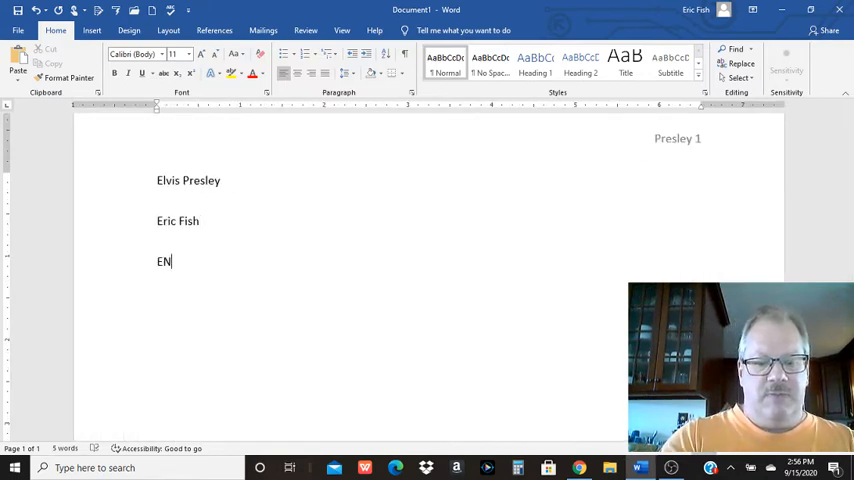
pyautogui.write('GL')
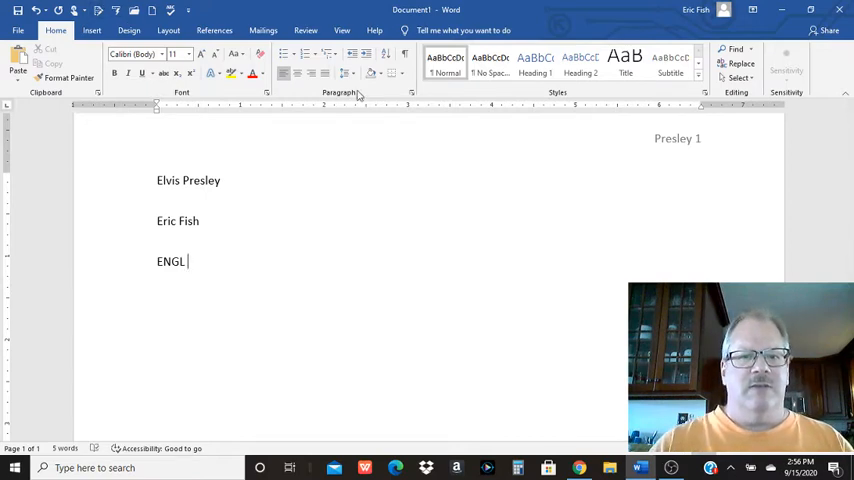
pyautogui.moveTo(350, 73)
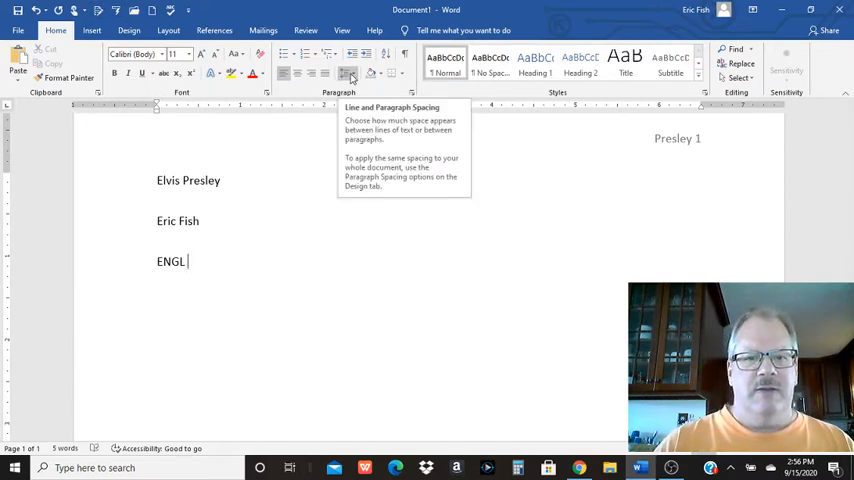
# Check line spacing, then add the 'Help Co-op' and '15 Sep. 2020' heading lines
pyautogui.click(351, 73)
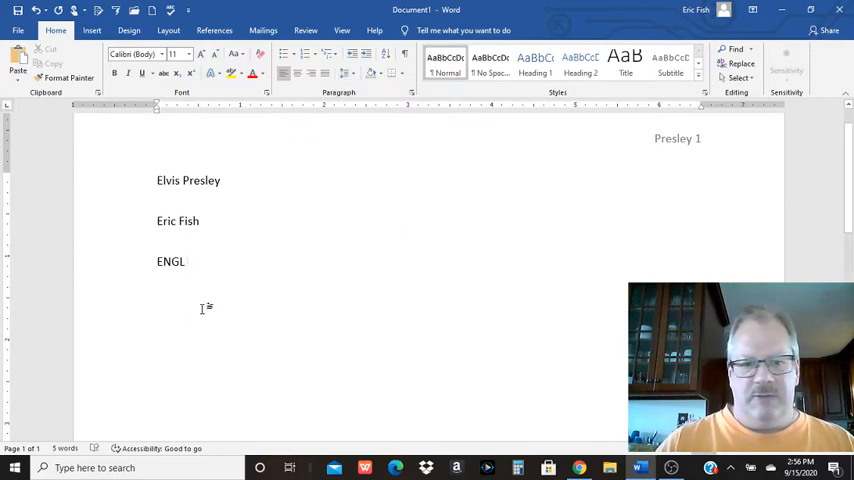
pyautogui.click(184, 261)
pyautogui.write('Hel')
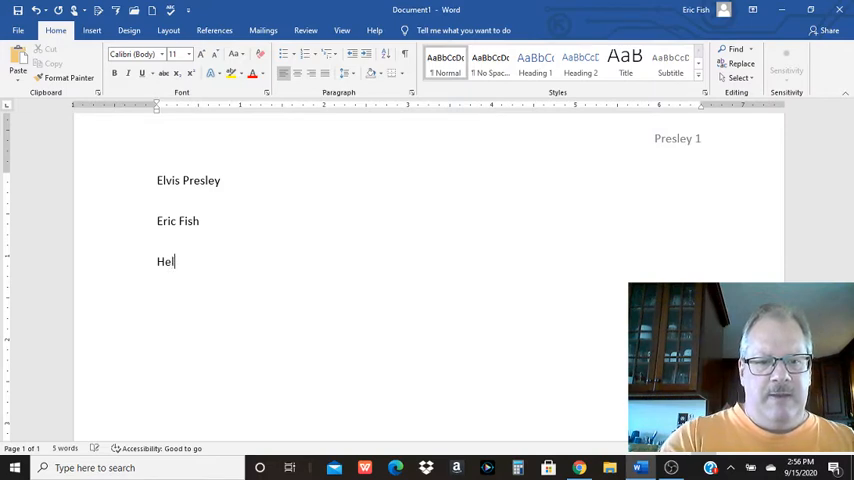
pyautogui.write('p CO')
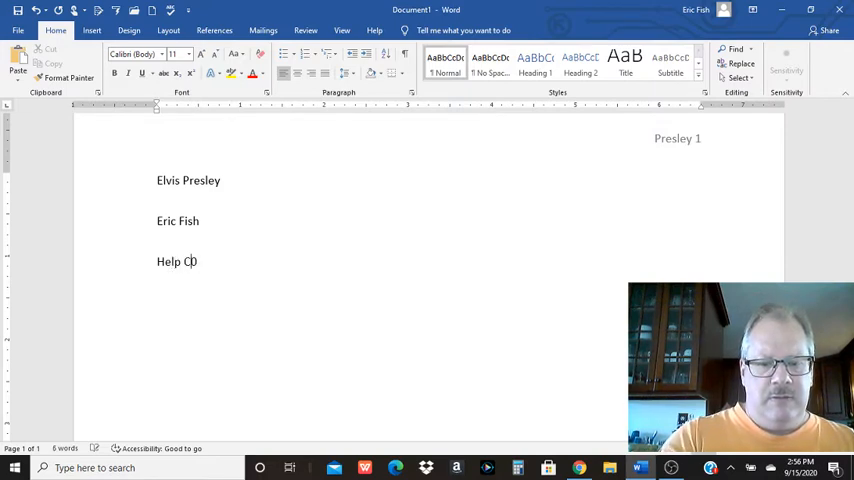
pyautogui.write('o-op')
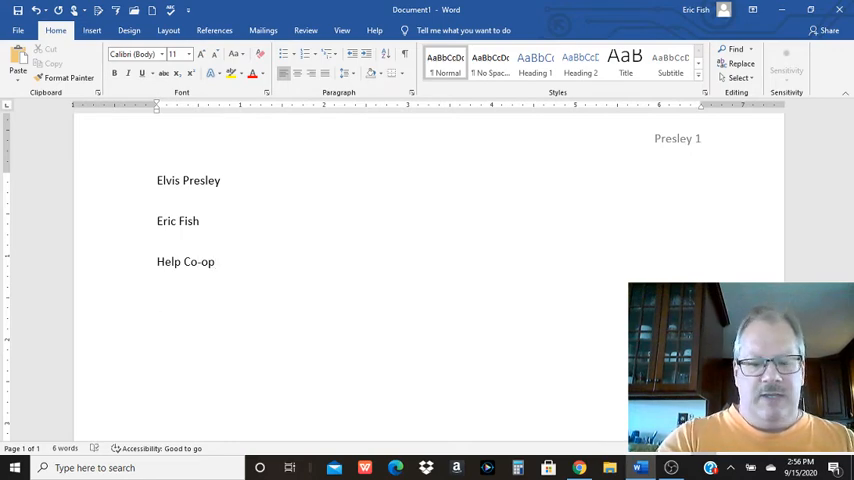
pyautogui.write('15 SEp')
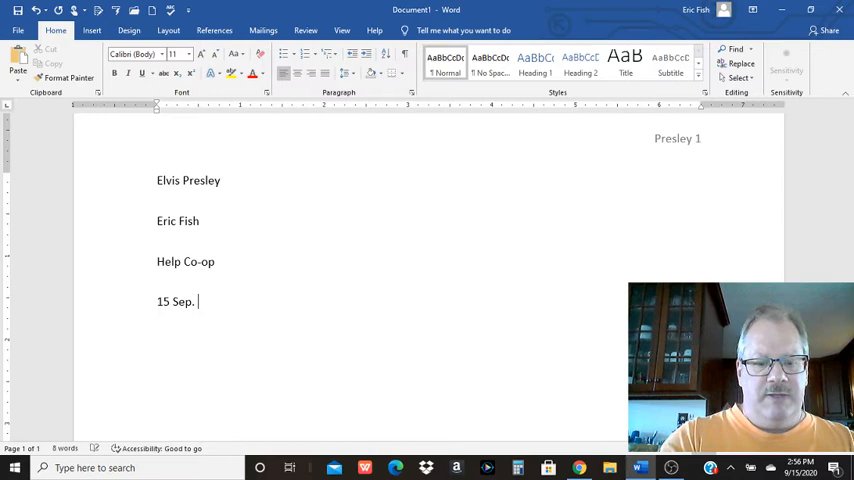
pyautogui.write('20')
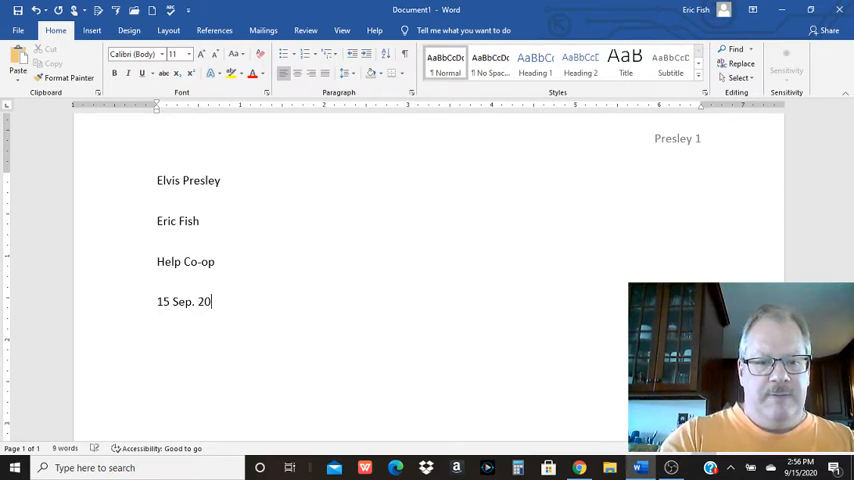
pyautogui.write('1')
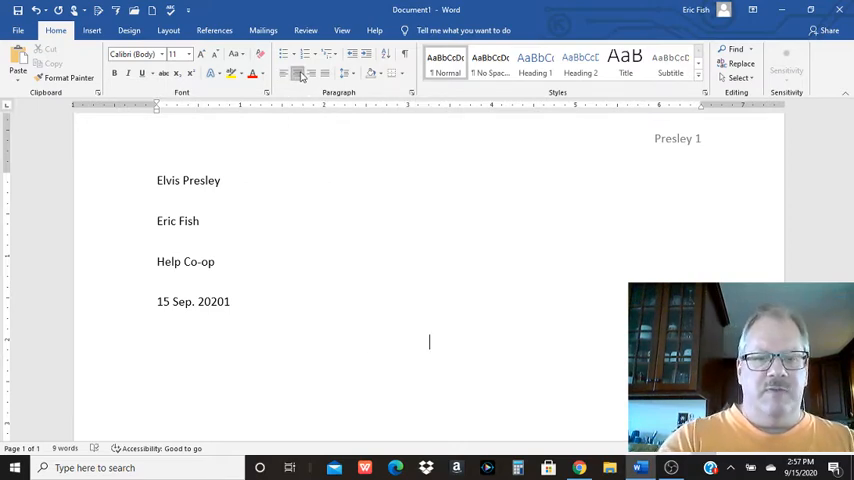
# Type the centered title 'Reflection #1' and an indented placeholder body paragraph
pyautogui.write('RE')
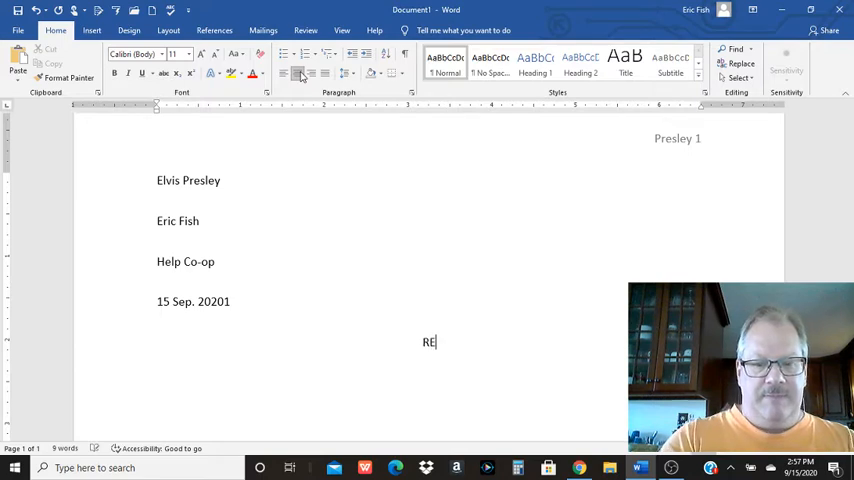
pyautogui.write('Reflection #1')
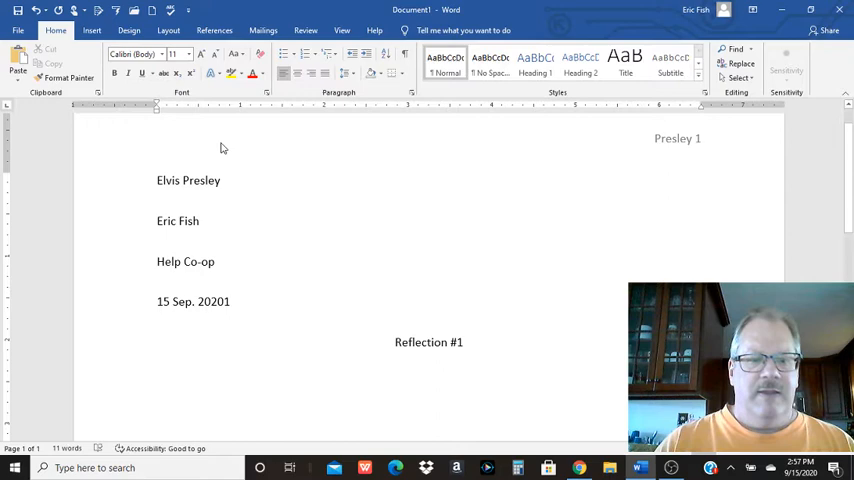
pyautogui.write('Slda;kfjas;l kfjas;lkdjfas;lkf j;aslkdj fas;lkjf as;lkfj;alsk fja;slkfj as;lkdfj a;sldkfj as;ldkfj')
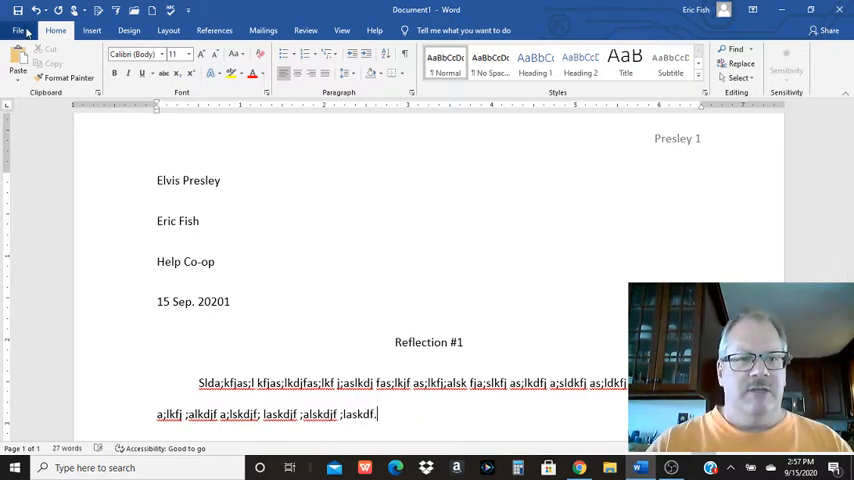
# Save the document as 'Ref 1' in the Documents\HELP 2020-2021 folder
pyautogui.click(14, 28)
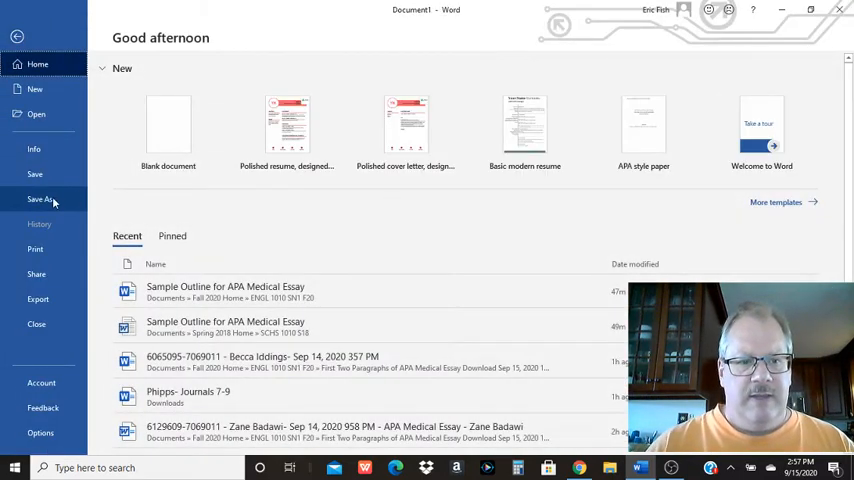
pyautogui.click(40, 199)
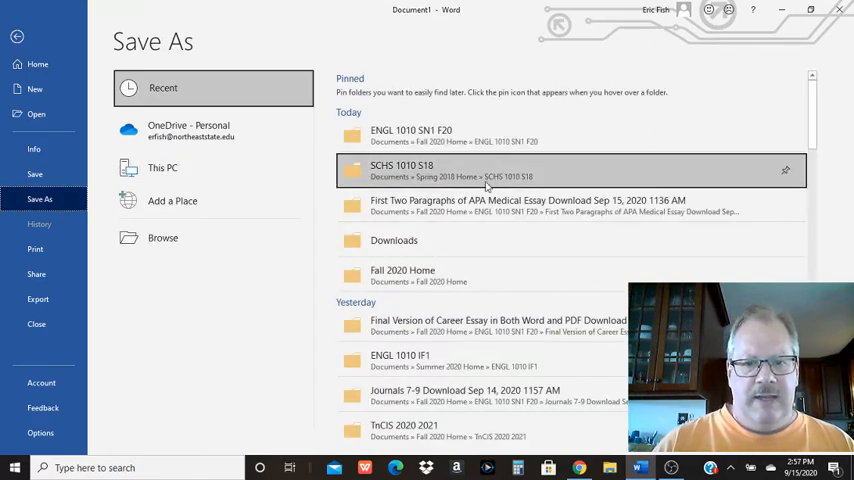
pyautogui.click(163, 237)
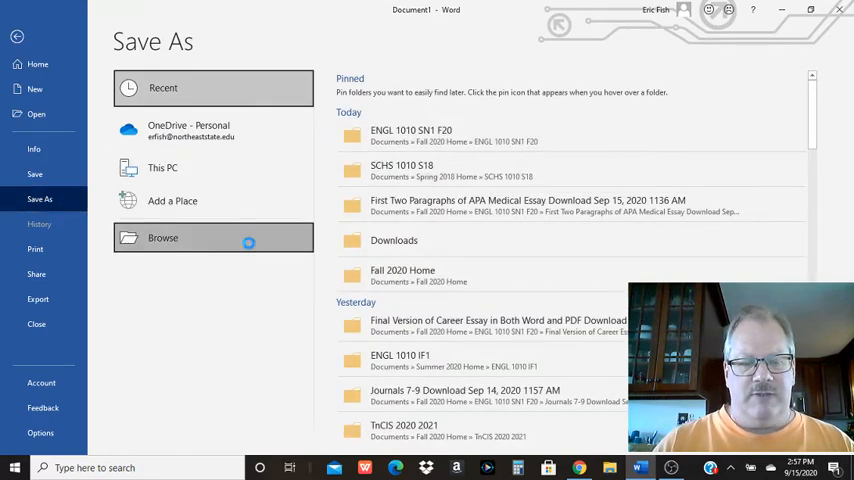
pyautogui.click(163, 238)
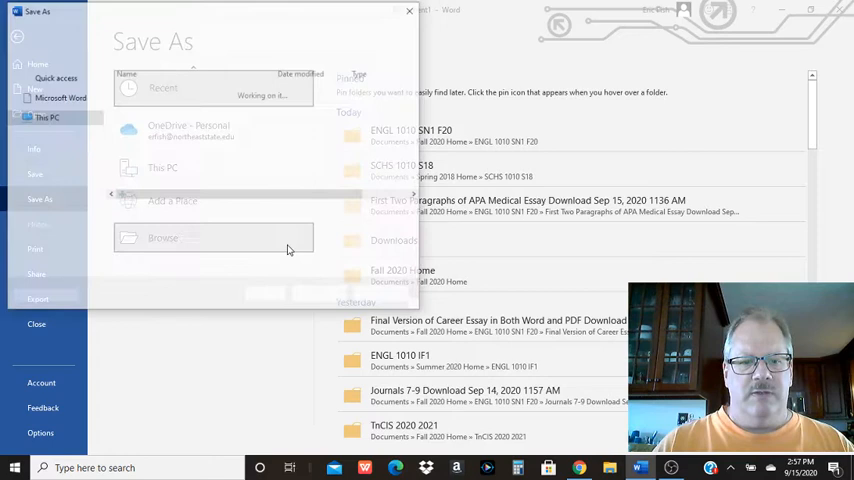
pyautogui.click(162, 238)
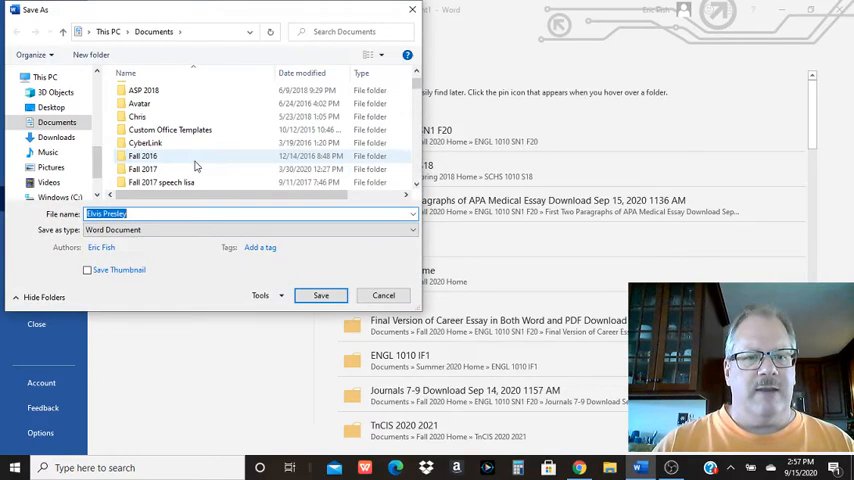
pyautogui.scroll(-3)
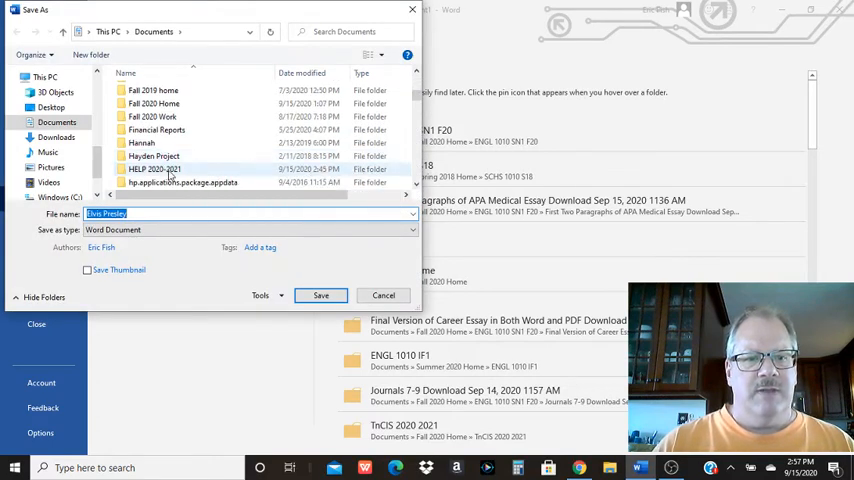
pyautogui.doubleClick(155, 169)
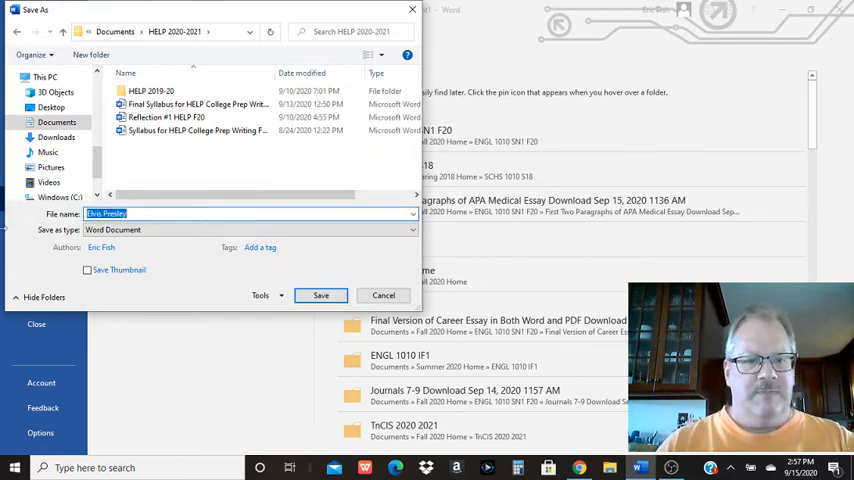
pyautogui.write('Ref 1')
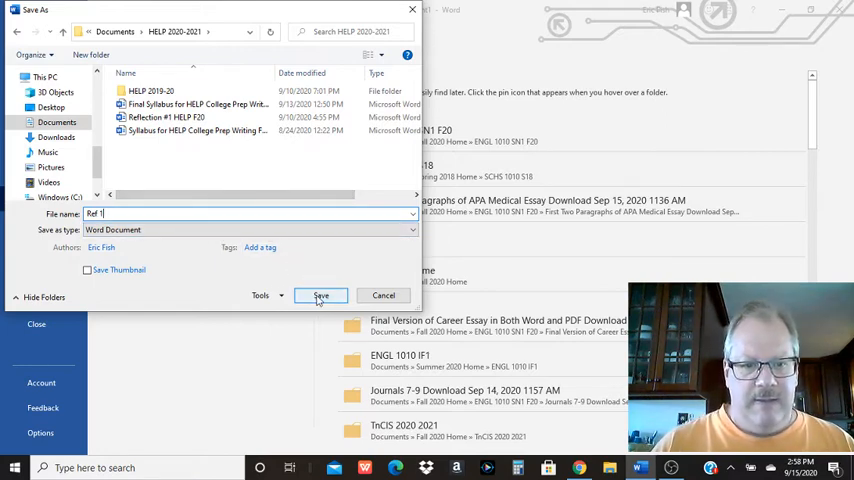
pyautogui.click(320, 295)
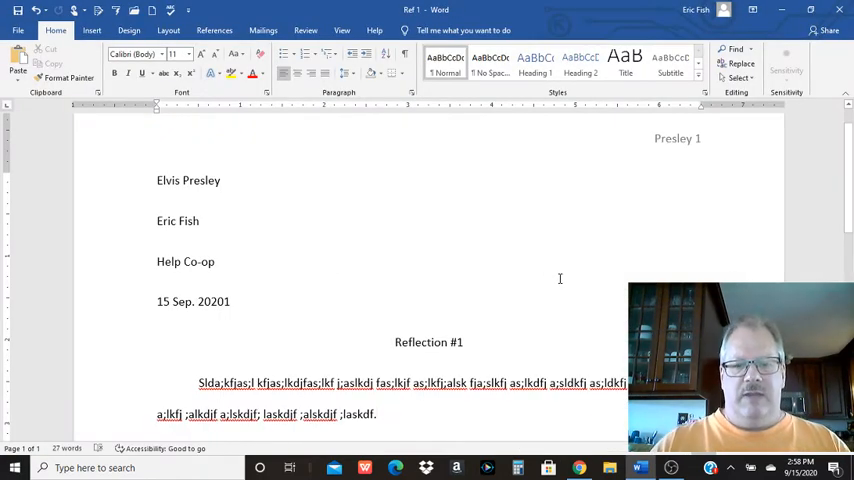
pyautogui.moveTo(347, 345)
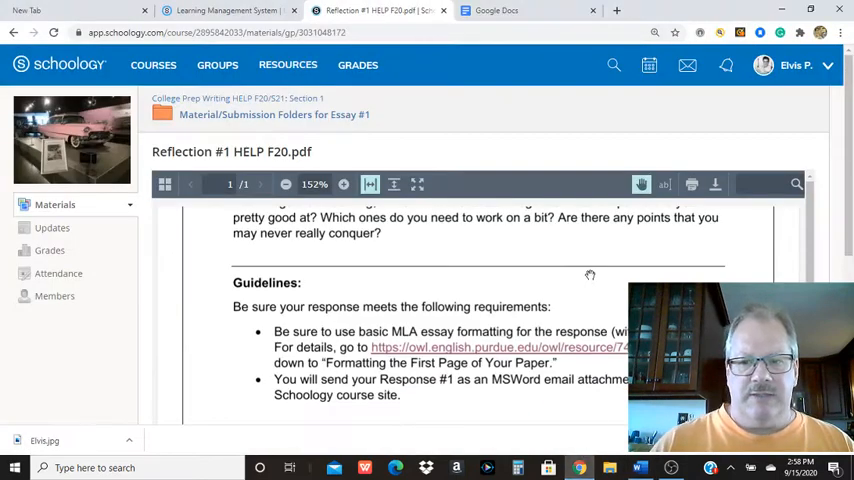
# Create a blank Google Doc with top-right page numbers preceded by 'Presley'
pyautogui.click(512, 9)
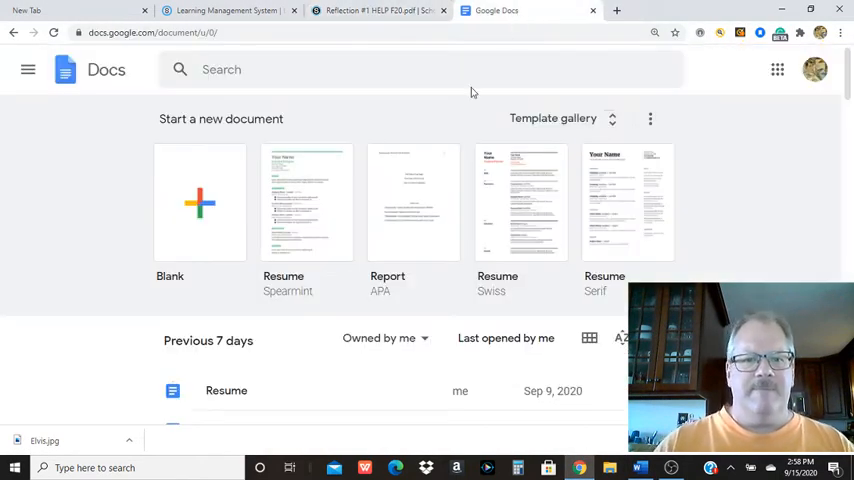
pyautogui.click(199, 203)
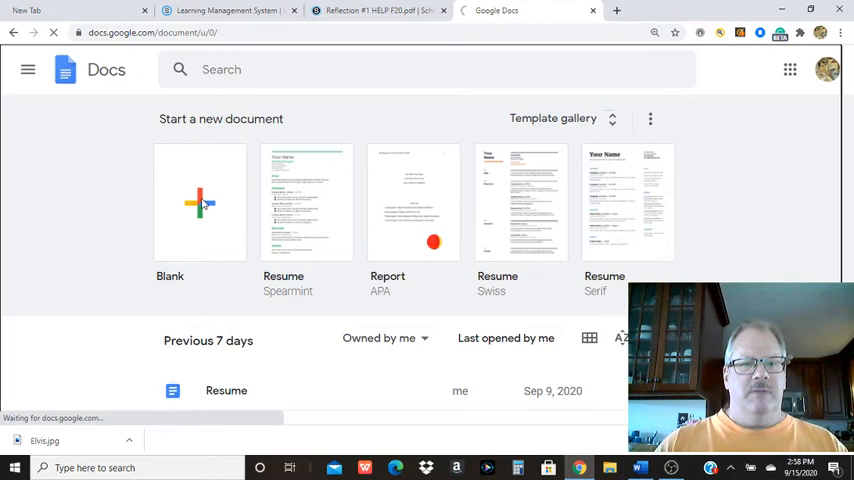
pyautogui.click(199, 202)
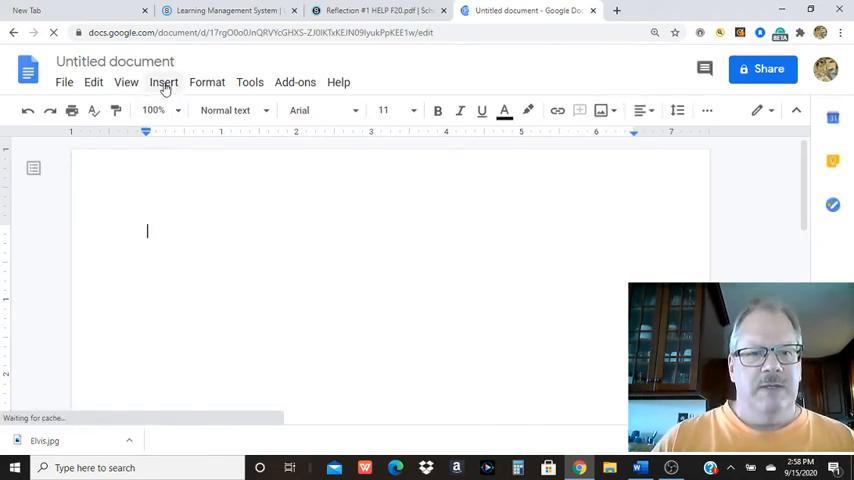
pyautogui.click(163, 82)
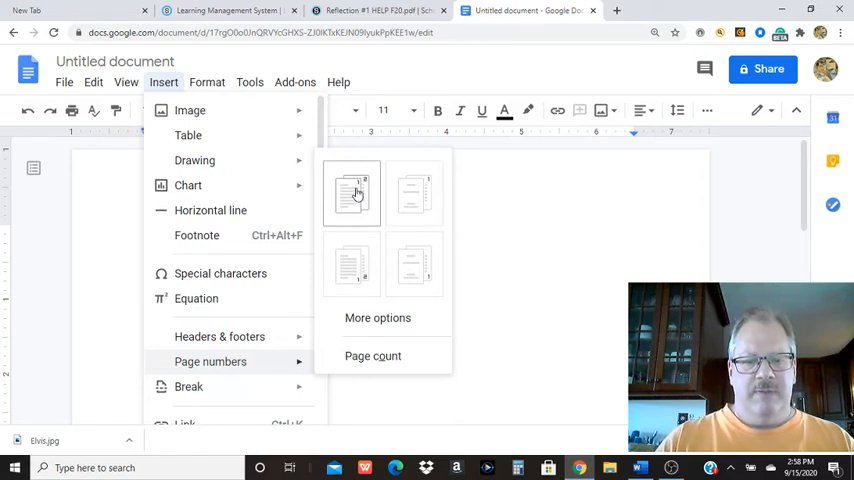
pyautogui.click(351, 192)
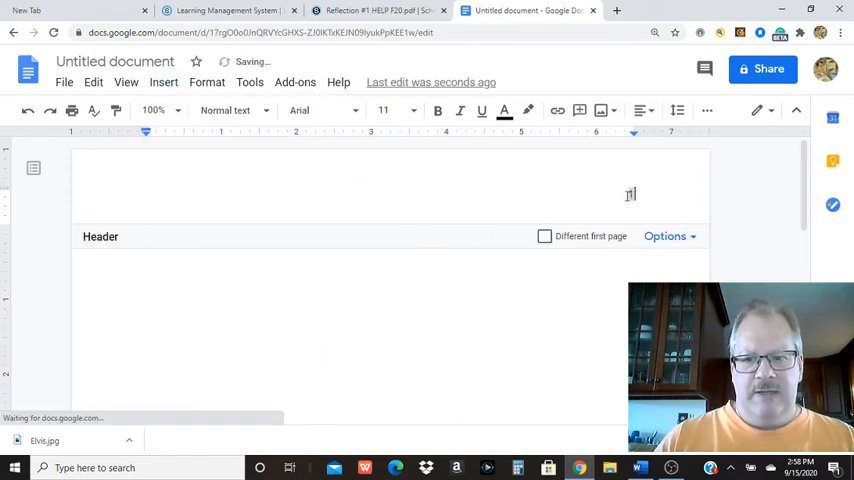
pyautogui.write('Pri')
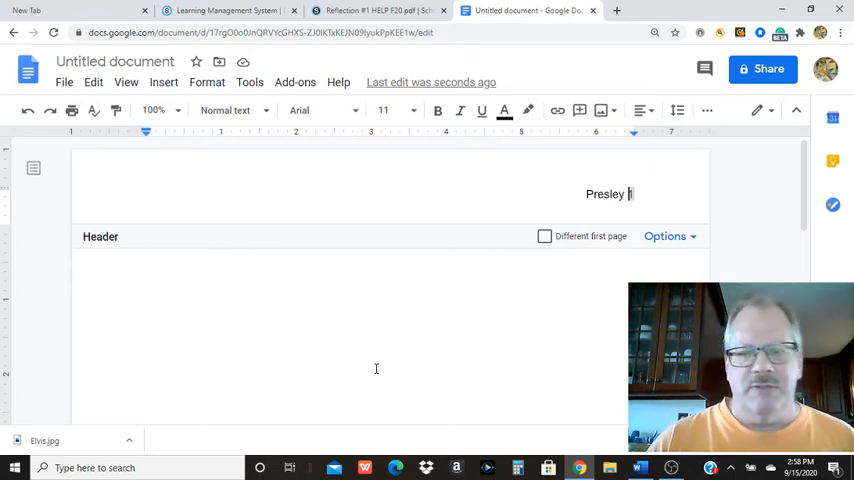
pyautogui.moveTo(130, 281)
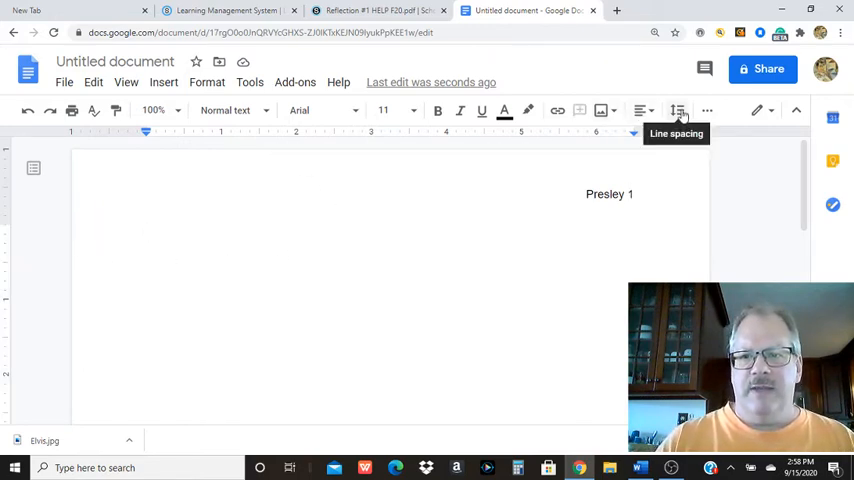
# Type the MLA heading lines with instructor Eric, Help Co-op and the Sep. 2020 date
pyautogui.click(674, 110)
pyautogui.write('Elvis Presley')
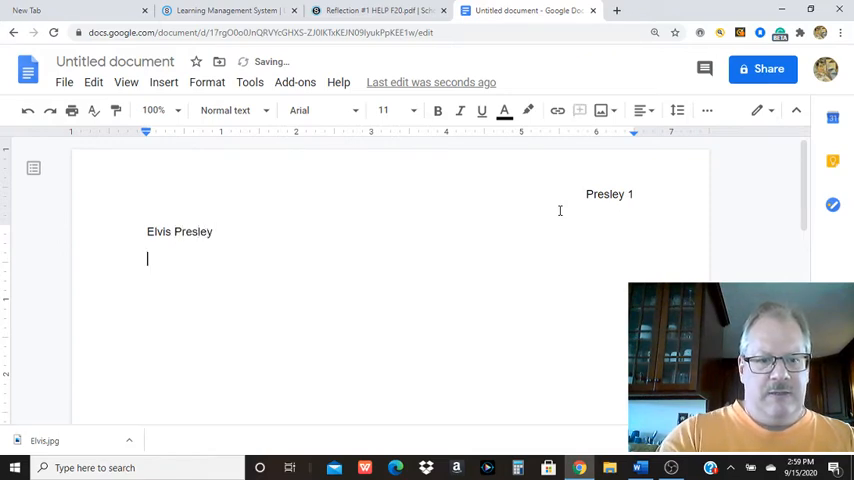
pyautogui.write('Eric Fish')
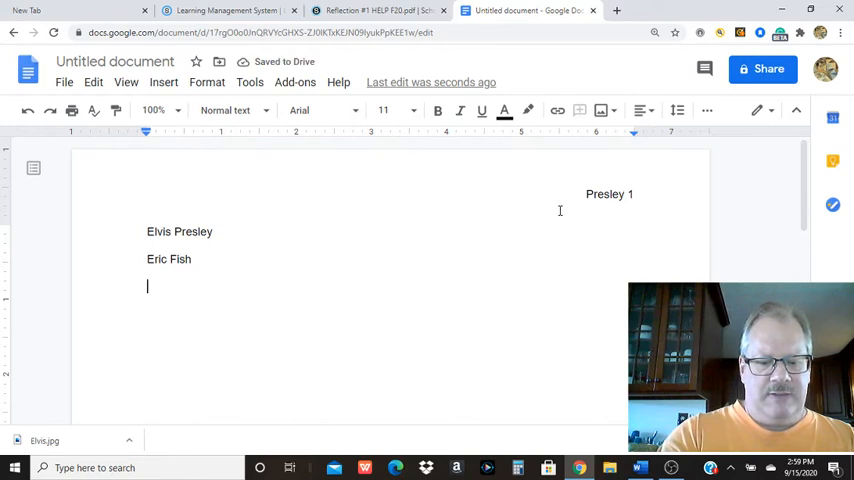
pyautogui.write('Help')
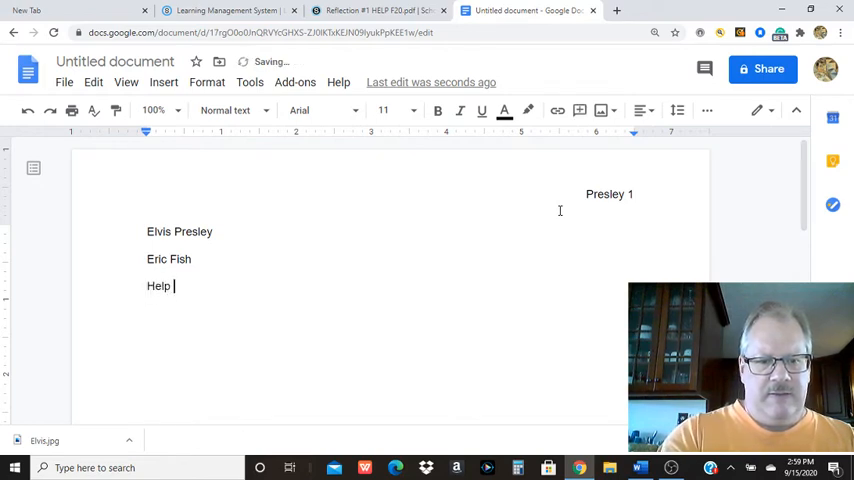
pyautogui.write('Co-op')
pyautogui.write('15')
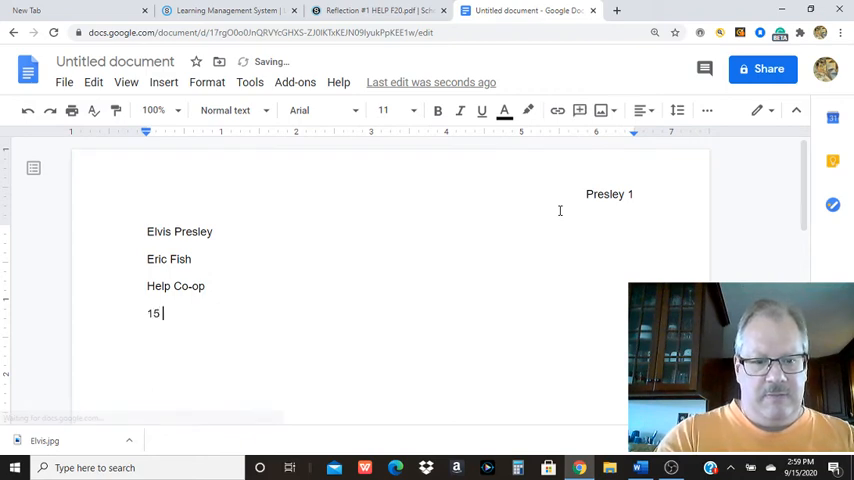
pyautogui.write('Sep')
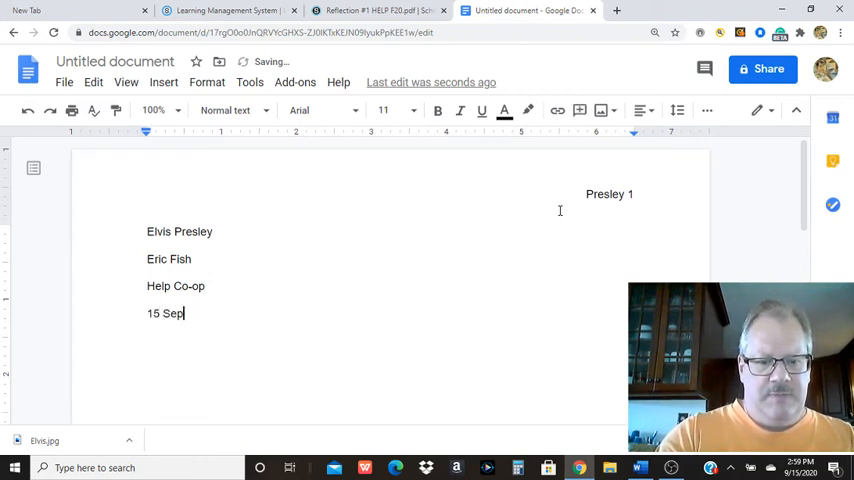
pyautogui.write('. 2020')
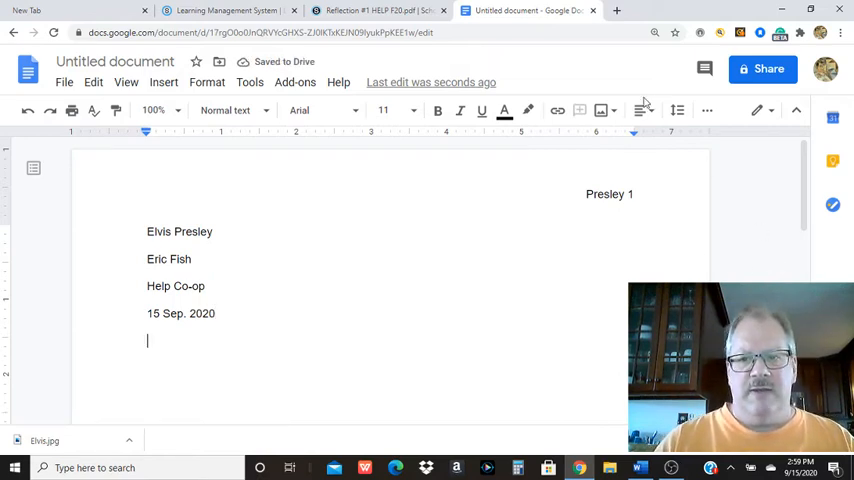
# Type the centered title 'Reflection #1' and a long indented placeholder paragraph
pyautogui.click(640, 110)
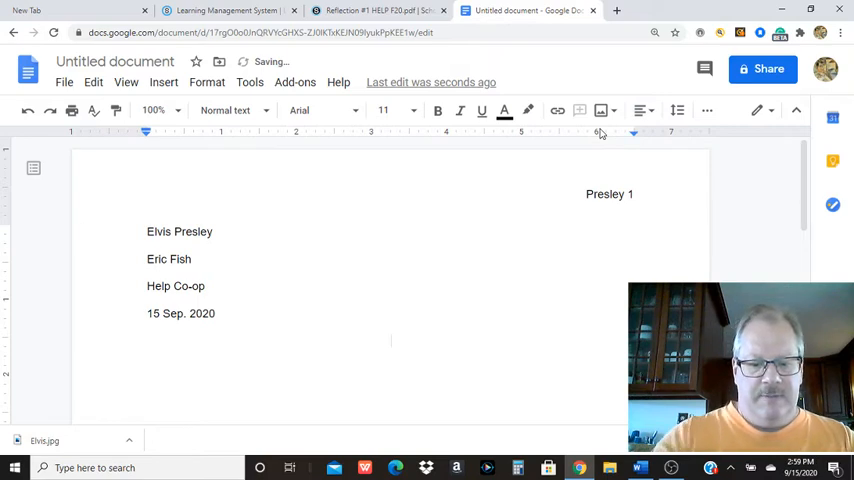
pyautogui.write('Reflection #1')
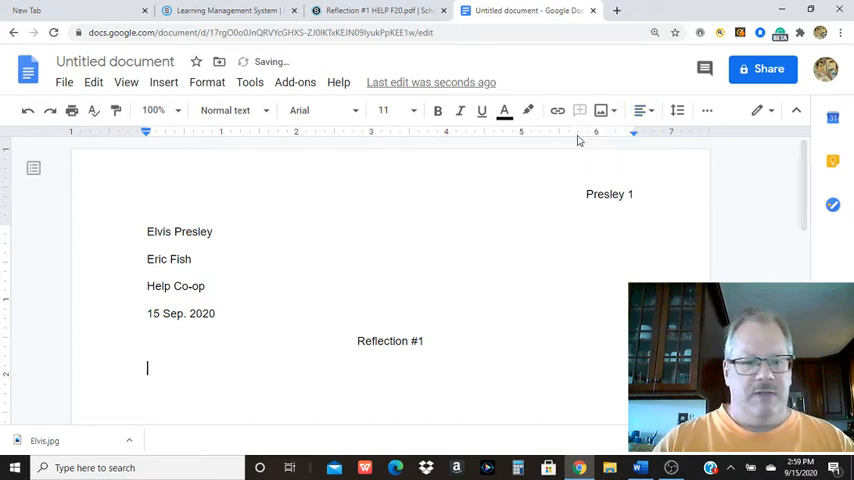
pyautogui.write(';sladkjf;aslkjf')
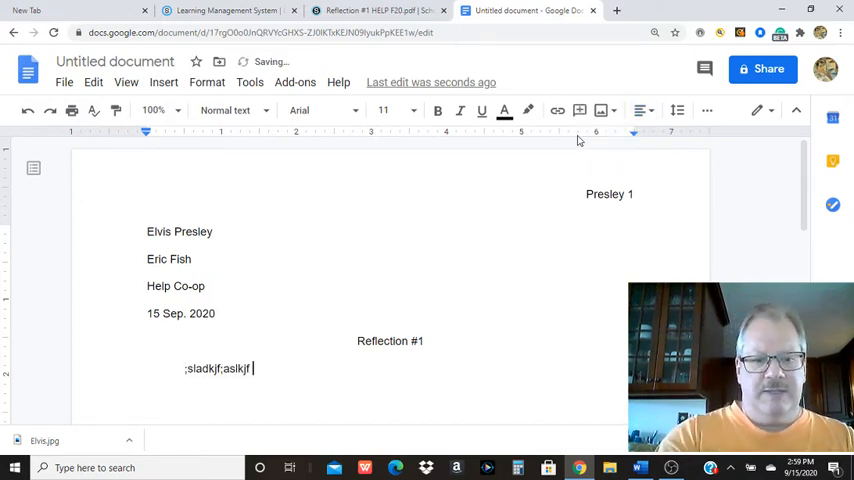
pyautogui.write('a;slkdfj;la skfj;laskd fj;laskdfjas;lkf ja;sldkfj as;lkfjas;lkfjas;lkf jas;ldkfj')
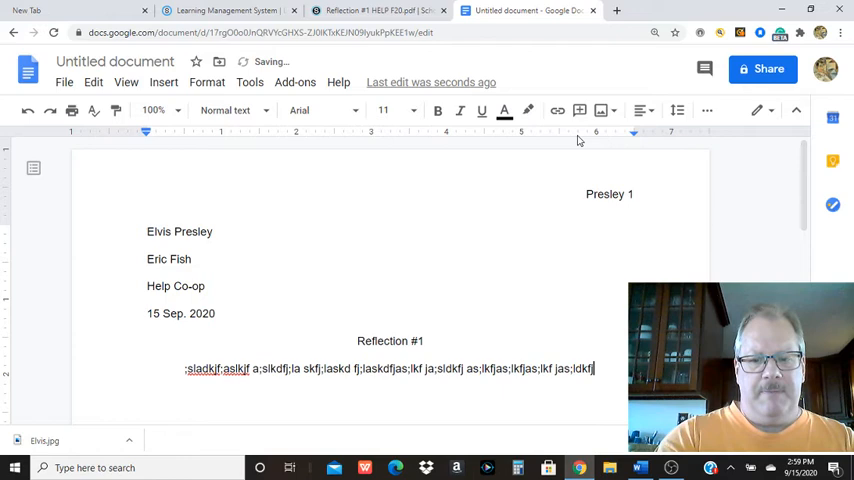
pyautogui.write('jas;ldkfjasl;kdfjas;ldkfjas;lkfjas;ldkfja;lskd;l')
pyautogui.click(122, 61)
pyautogui.write('Elvis Presley Reflection 1')
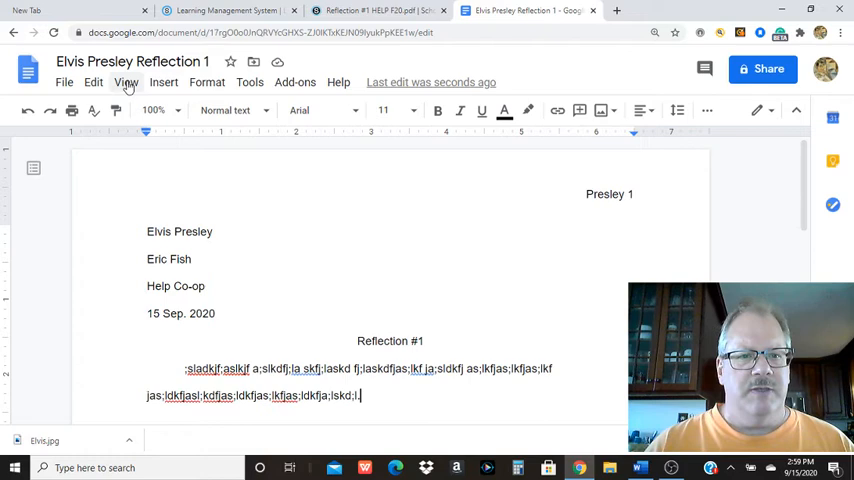
# Open the File menu's download options for the reflection document
pyautogui.click(64, 82)
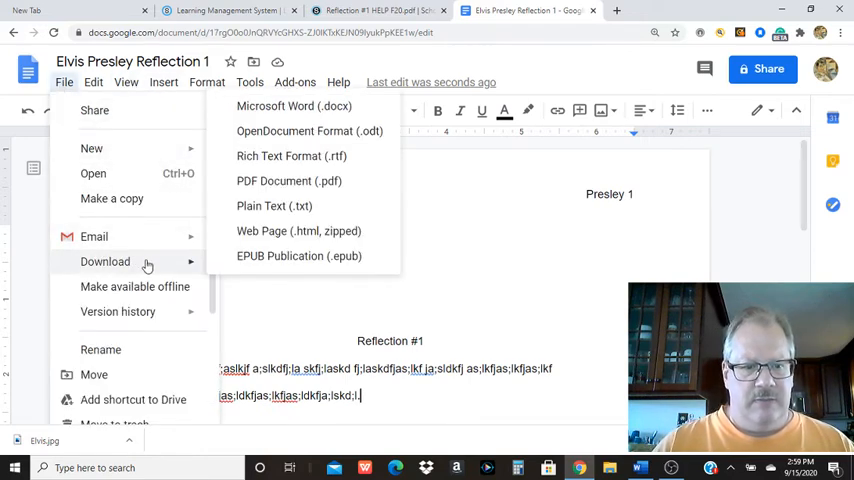
pyautogui.moveTo(210, 263)
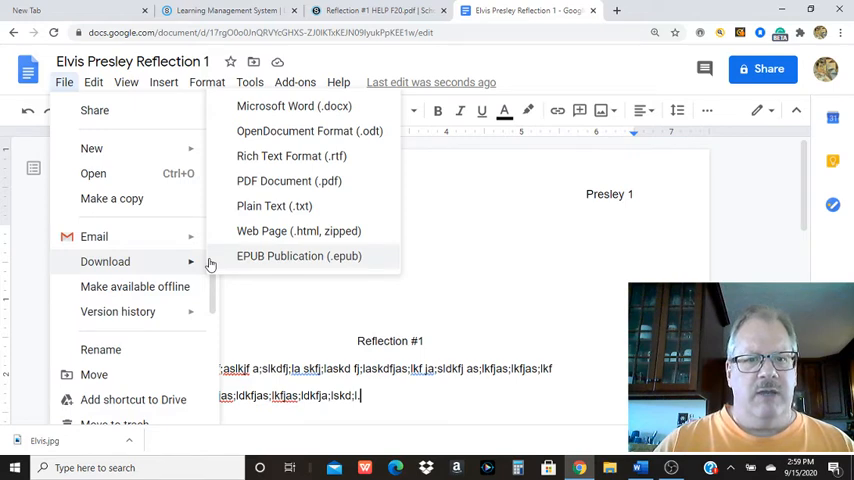
pyautogui.moveTo(220, 262)
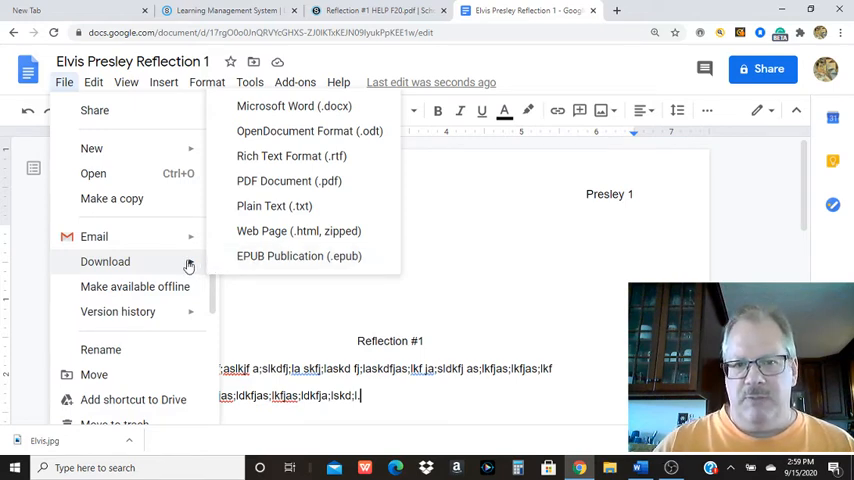
pyautogui.moveTo(291, 156)
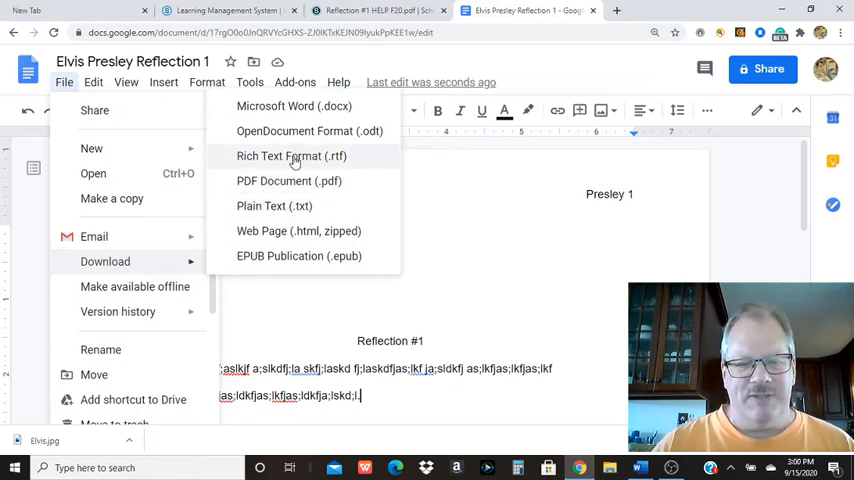
pyautogui.moveTo(291, 131)
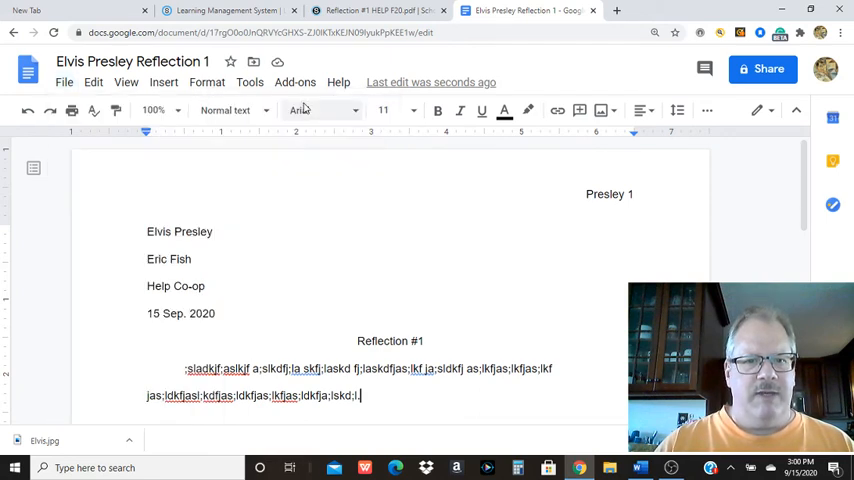
pyautogui.moveTo(305, 110)
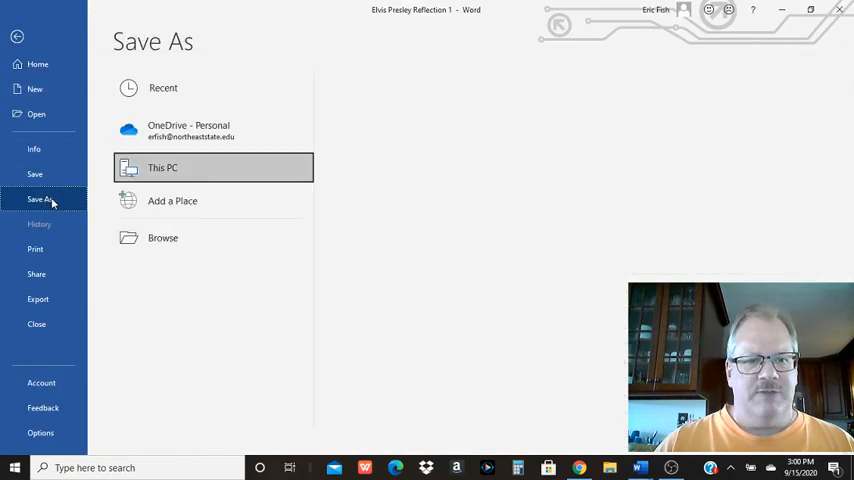
# Save 'Elvis Presley Reflection 1' as a Word document in HELP 2020-2021
pyautogui.click(162, 167)
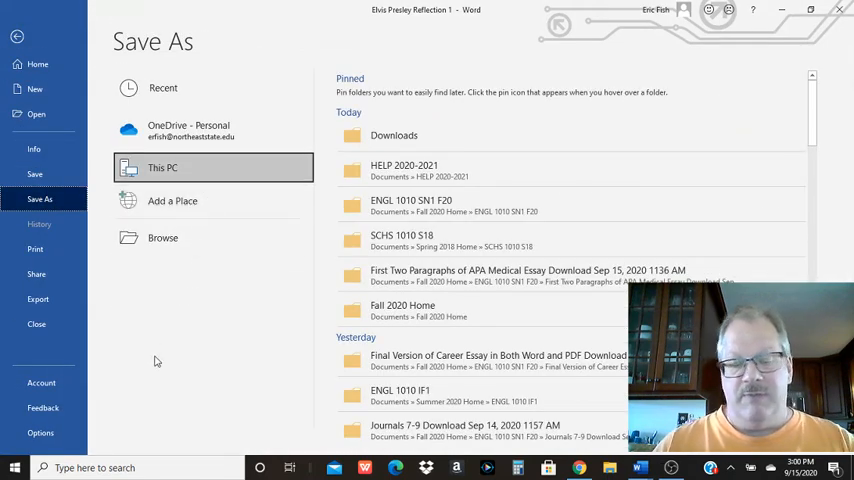
pyautogui.moveTo(238, 276)
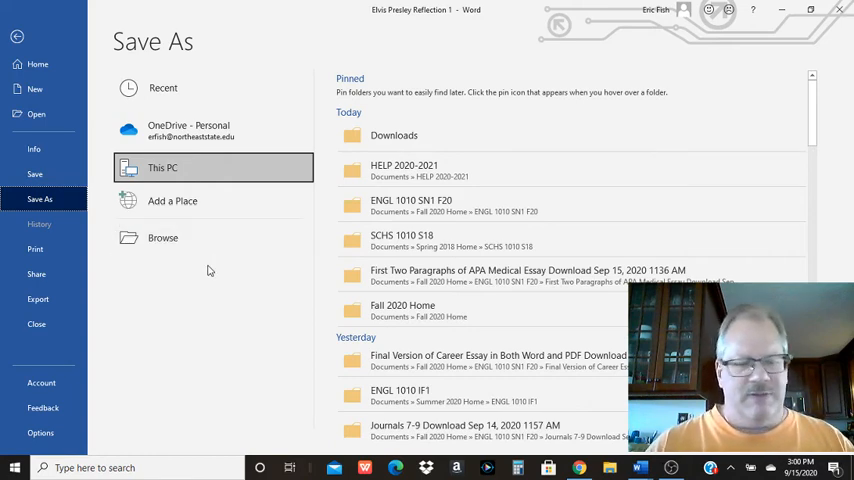
pyautogui.moveTo(240, 273)
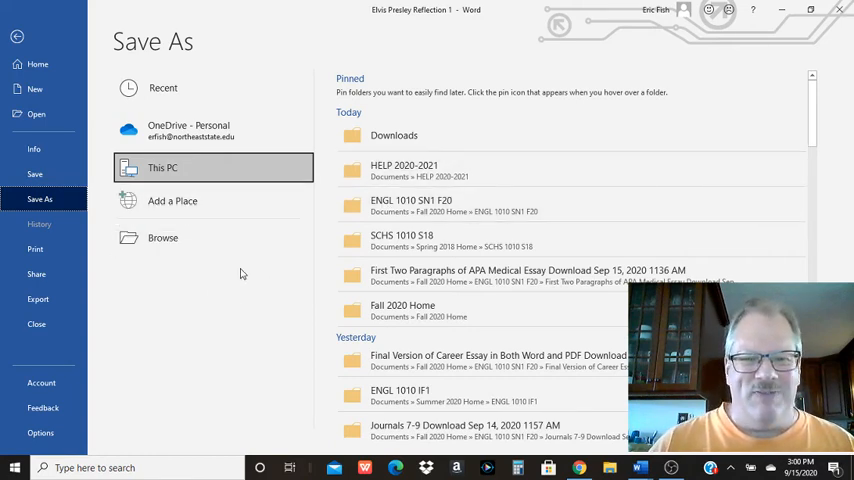
pyautogui.moveTo(334, 237)
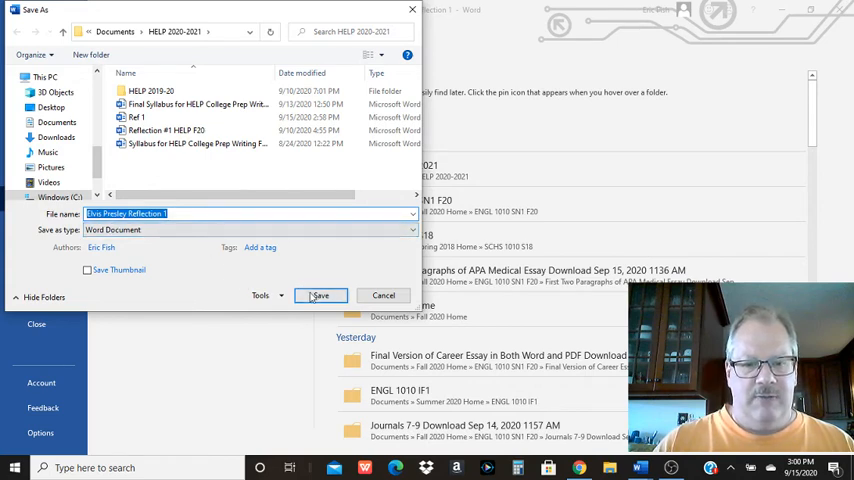
pyautogui.click(320, 295)
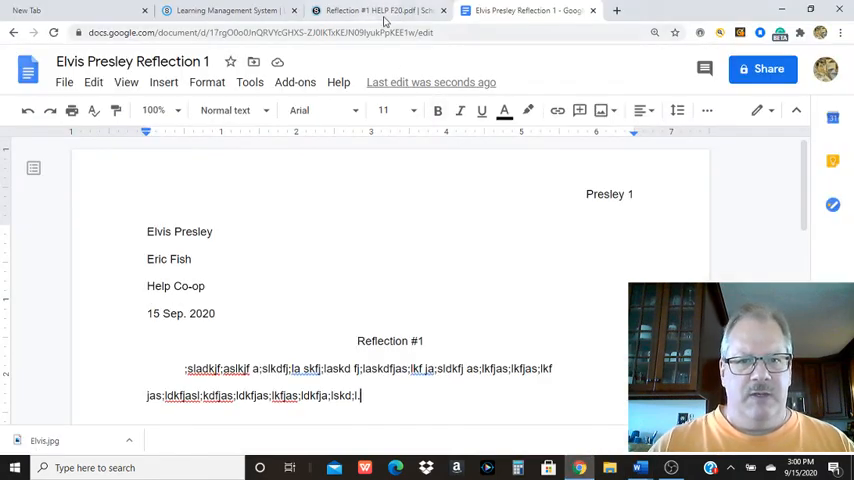
# Navigate from the Essay #1 materials to Submission Folder for Reflection #1 and start a submission
pyautogui.click(358, 11)
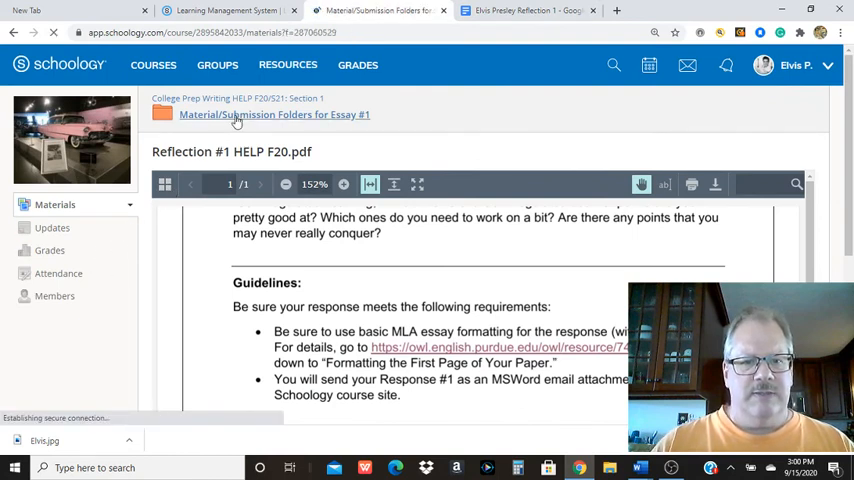
pyautogui.click(287, 114)
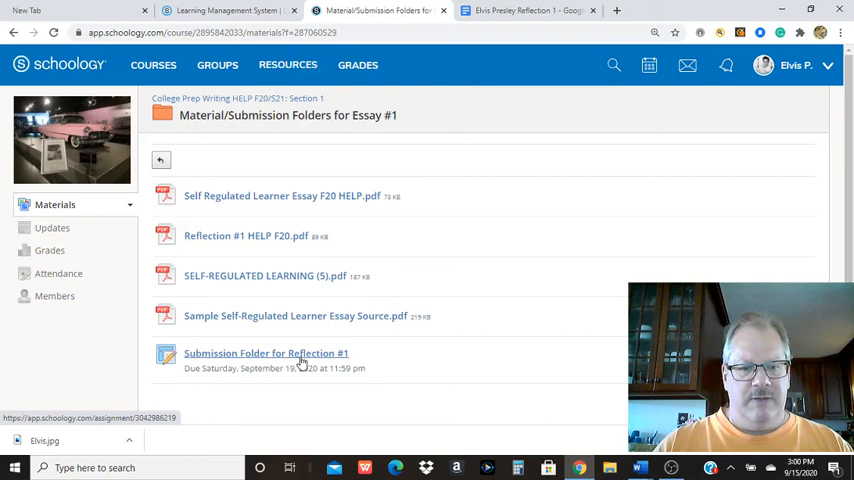
pyautogui.click(266, 353)
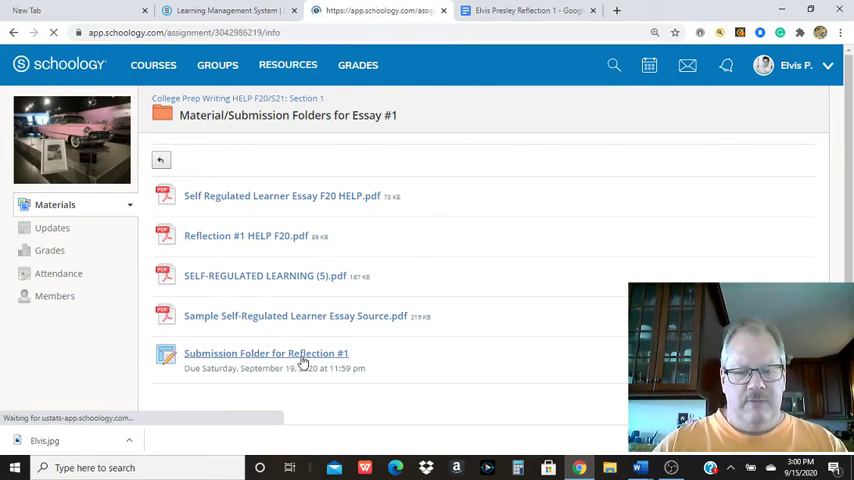
pyautogui.click(266, 353)
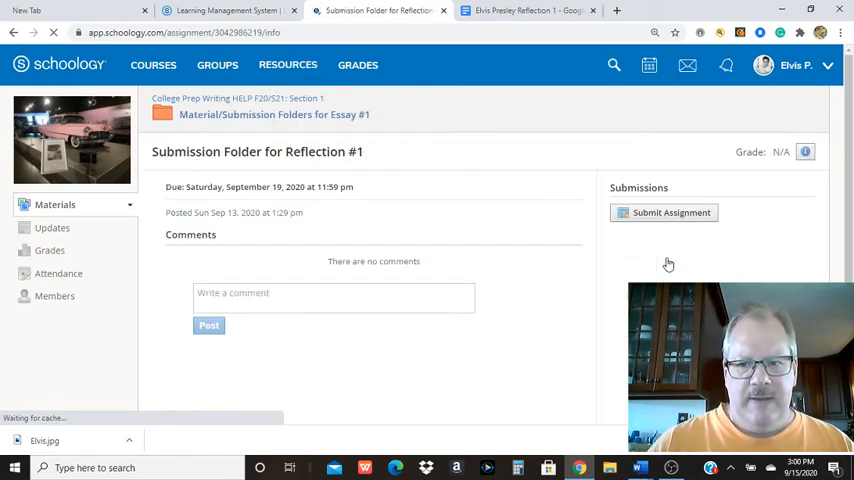
pyautogui.moveTo(667, 212)
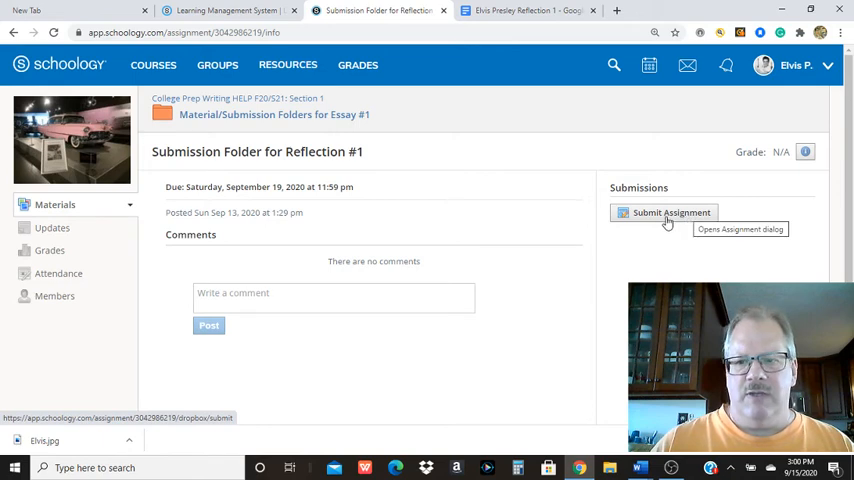
pyautogui.click(662, 212)
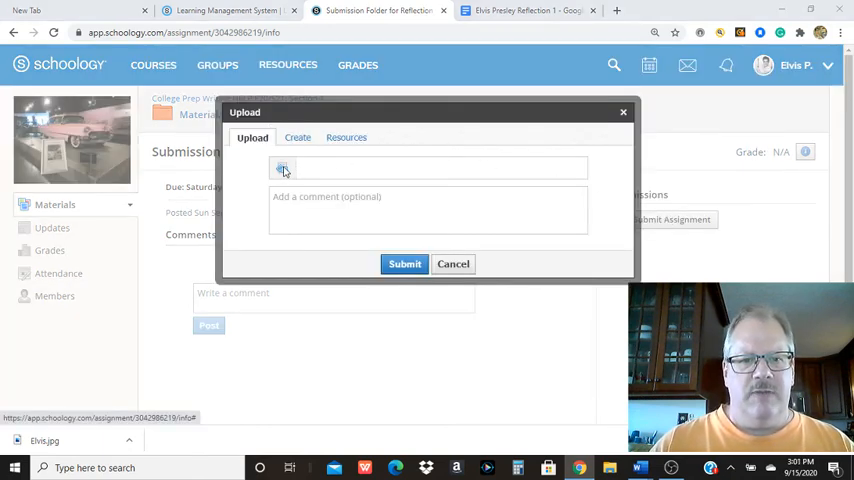
# Attach Ref 1.docx and Elvis Presley Reflection 1.docx from the computer and submit both
pyautogui.click(283, 167)
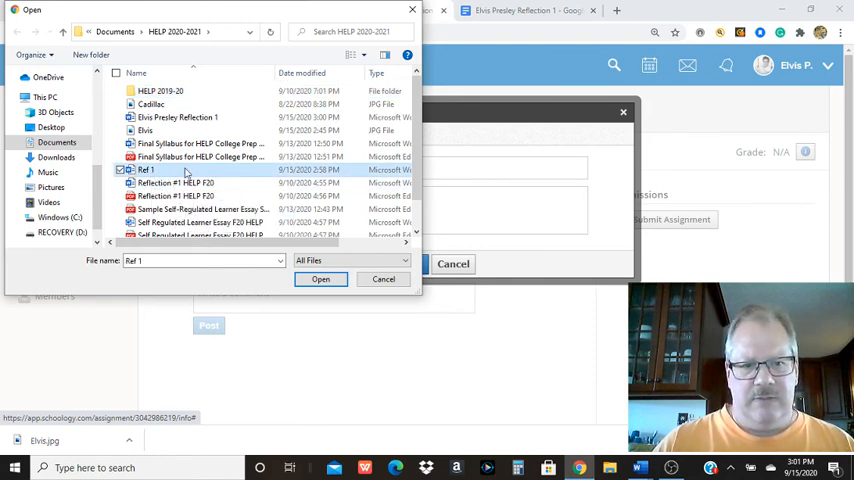
pyautogui.click(320, 279)
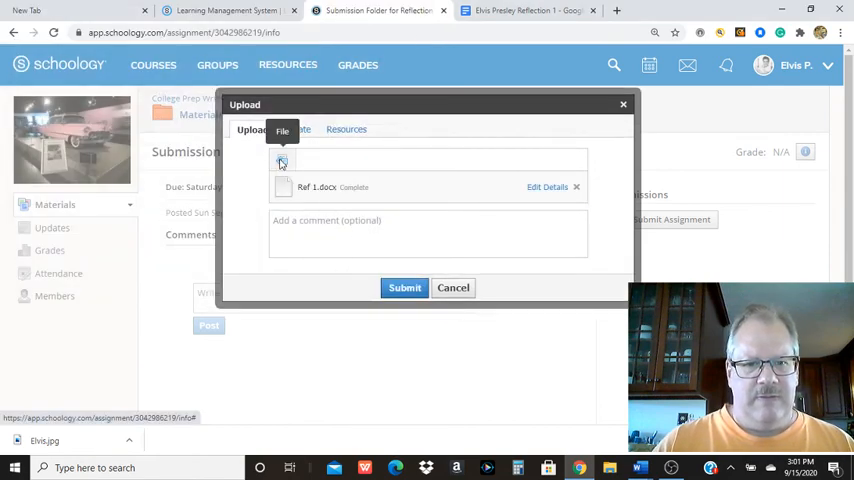
pyautogui.click(282, 162)
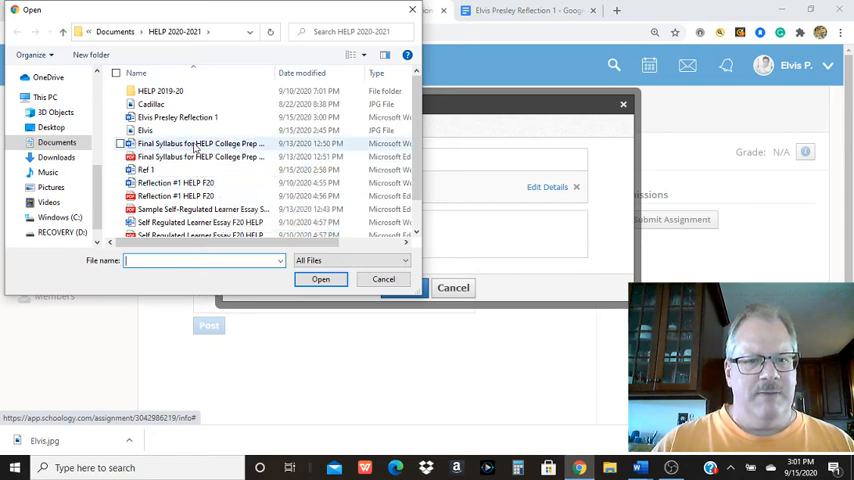
pyautogui.click(320, 279)
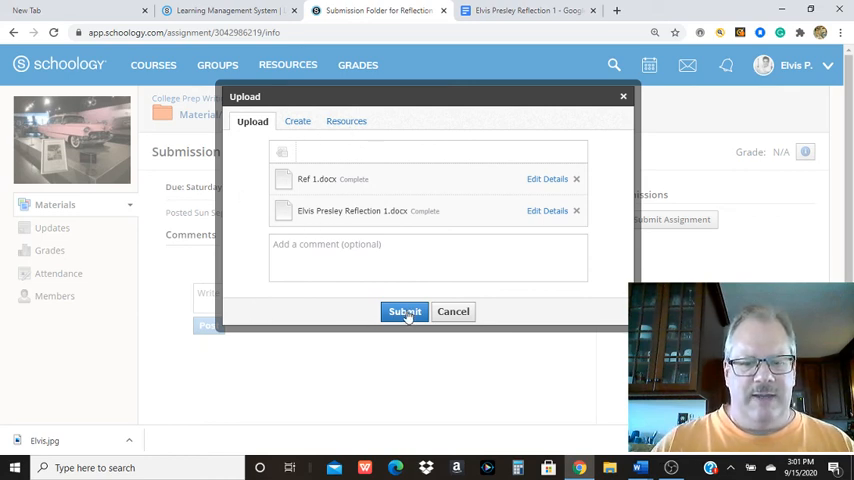
pyautogui.click(404, 311)
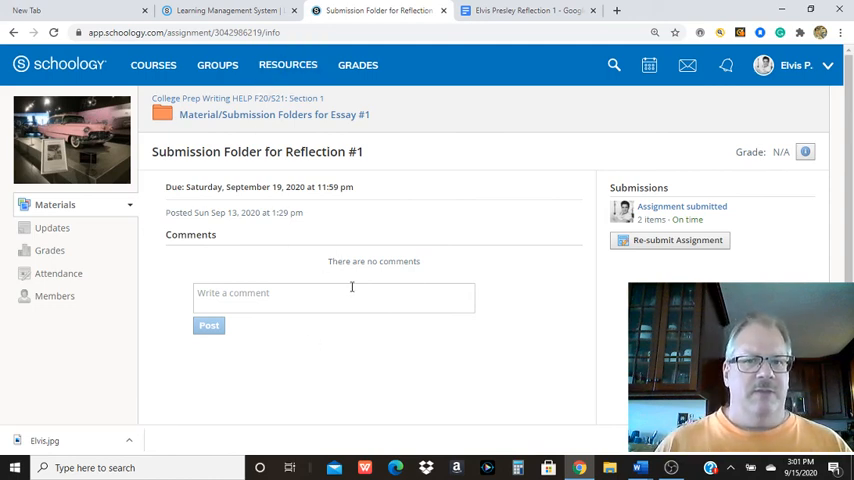
pyautogui.moveTo(522, 368)
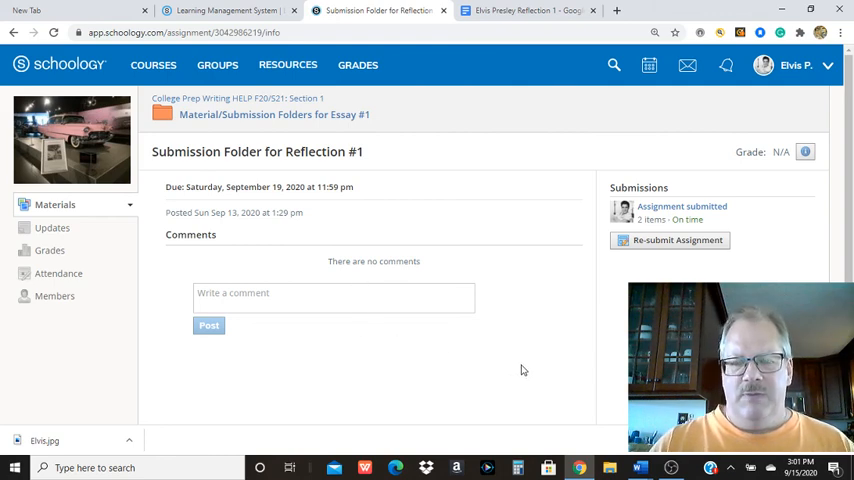
pyautogui.moveTo(439, 331)
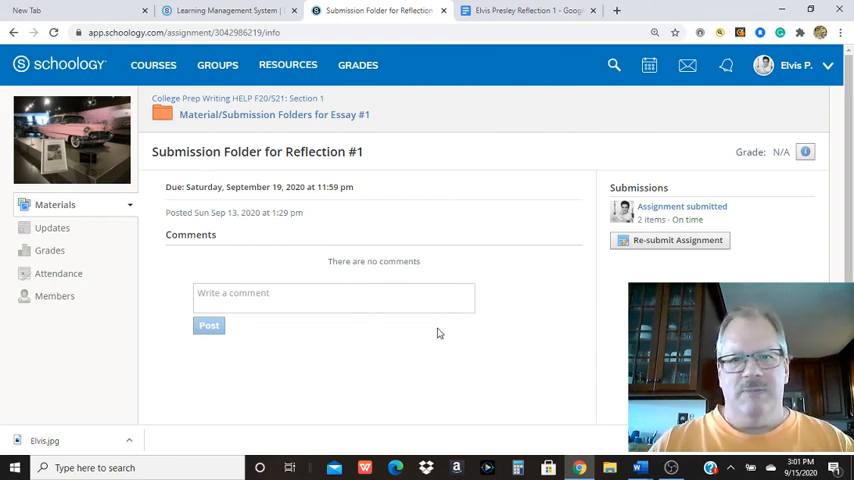